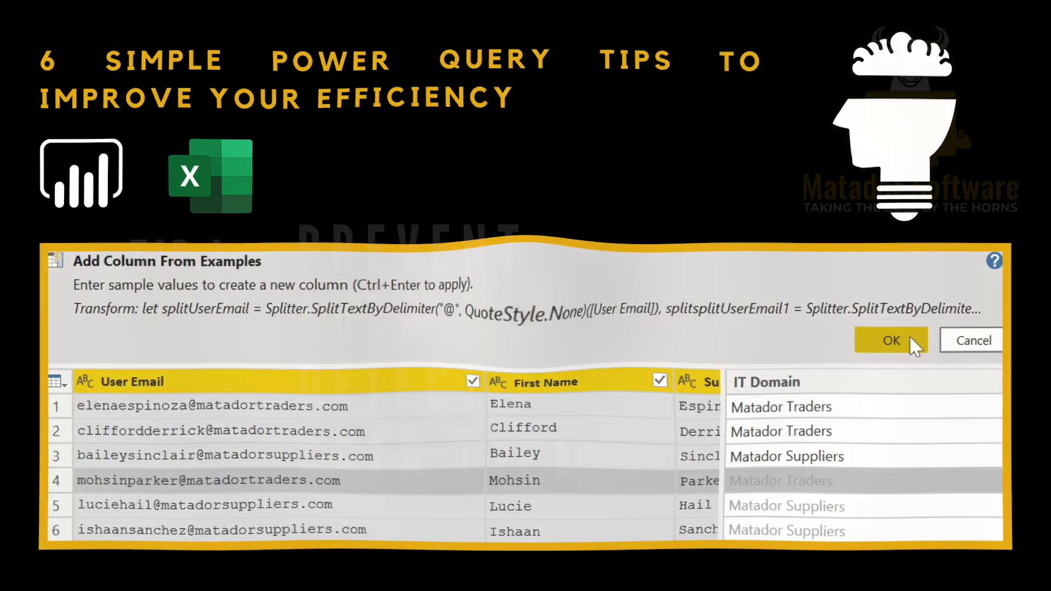
# Step: Open the IT Support User Cases query to show User Email and Heldesk Cases Resolved
pyautogui.click(890, 340)
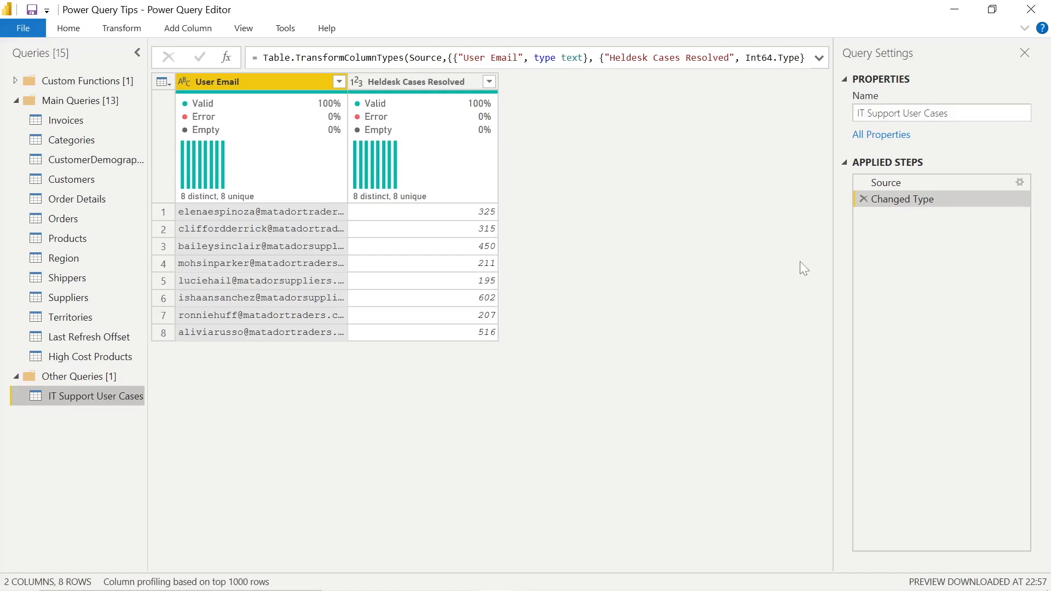
pyautogui.moveTo(526, 114)
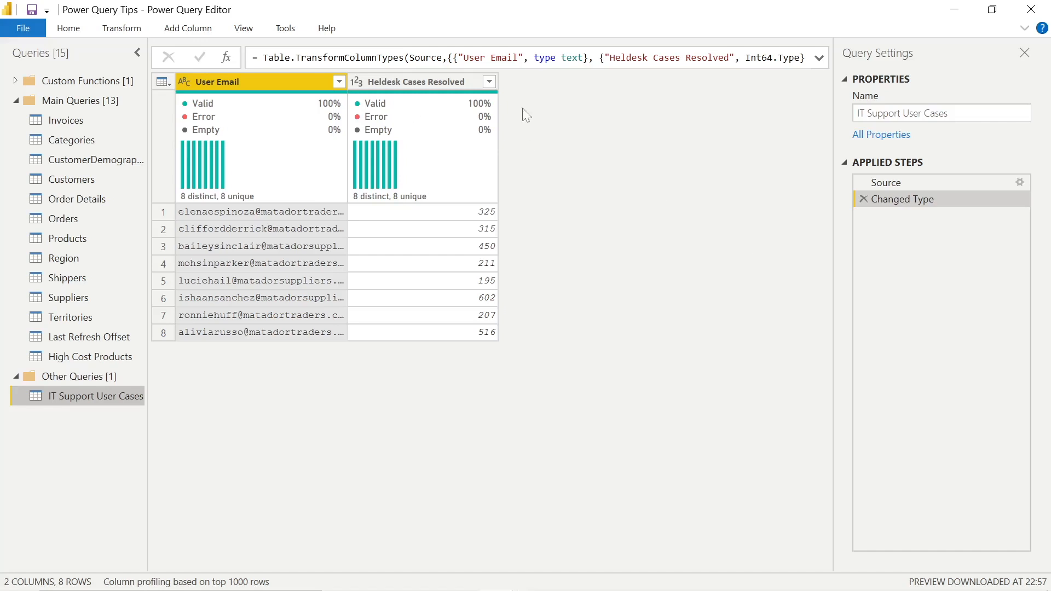
pyautogui.click(887, 182)
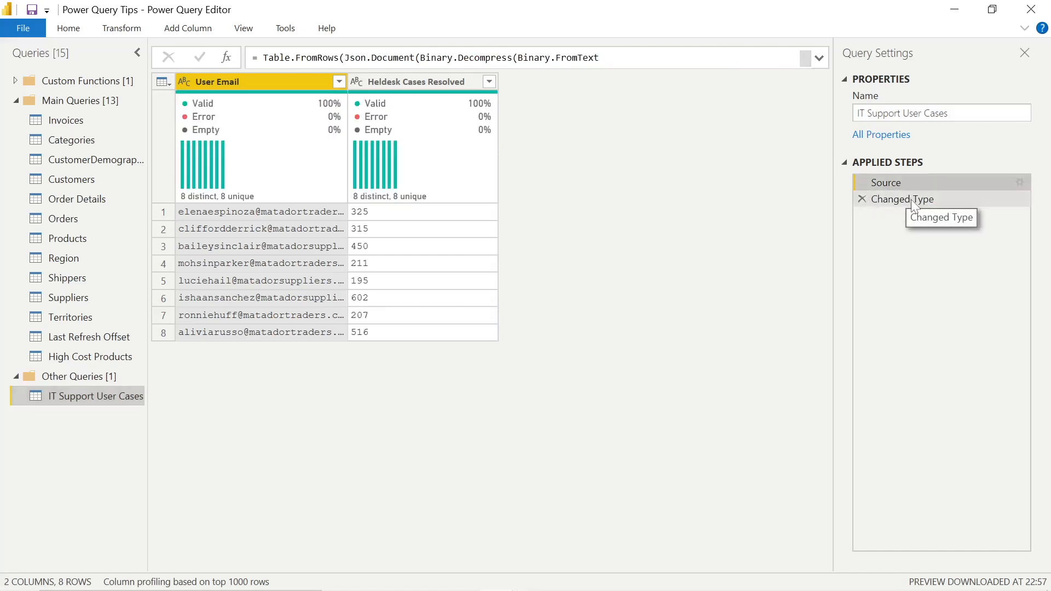
pyautogui.click(908, 200)
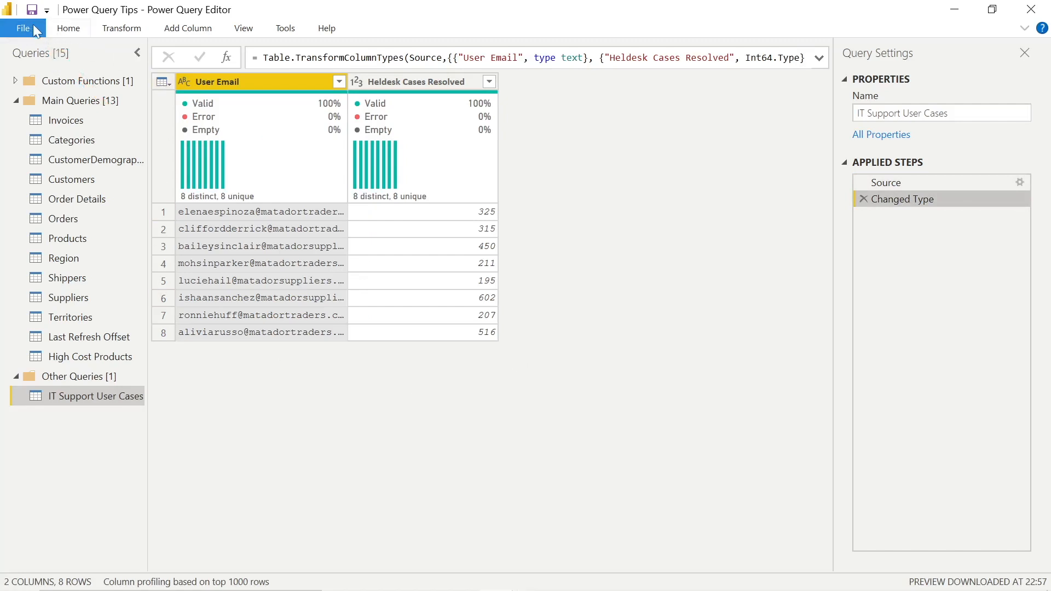
# Step: In global Data Load options, never detect column types and headers for unstructured sources
pyautogui.click(22, 28)
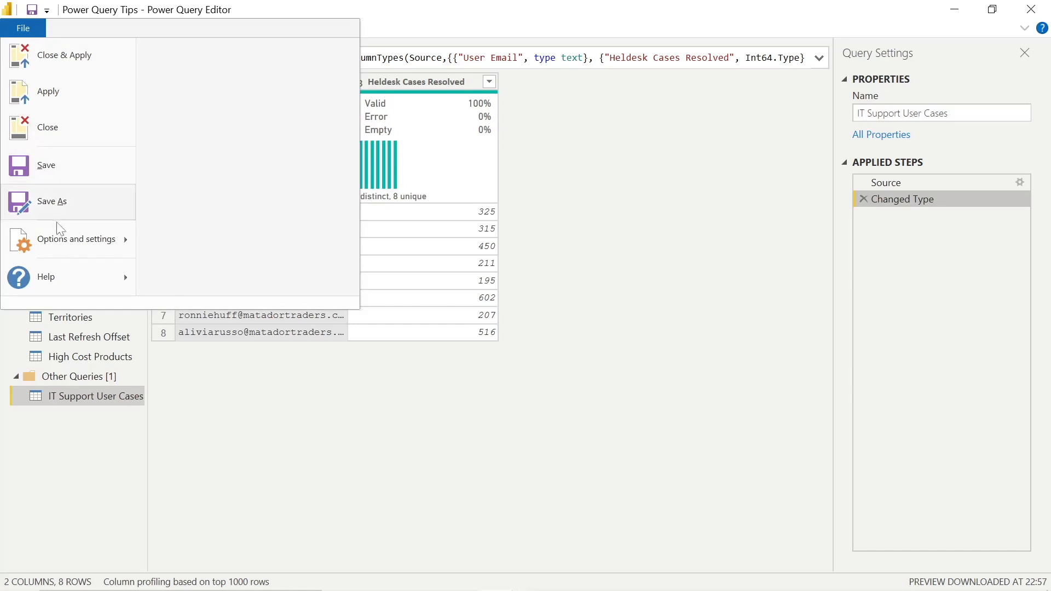
pyautogui.click(75, 239)
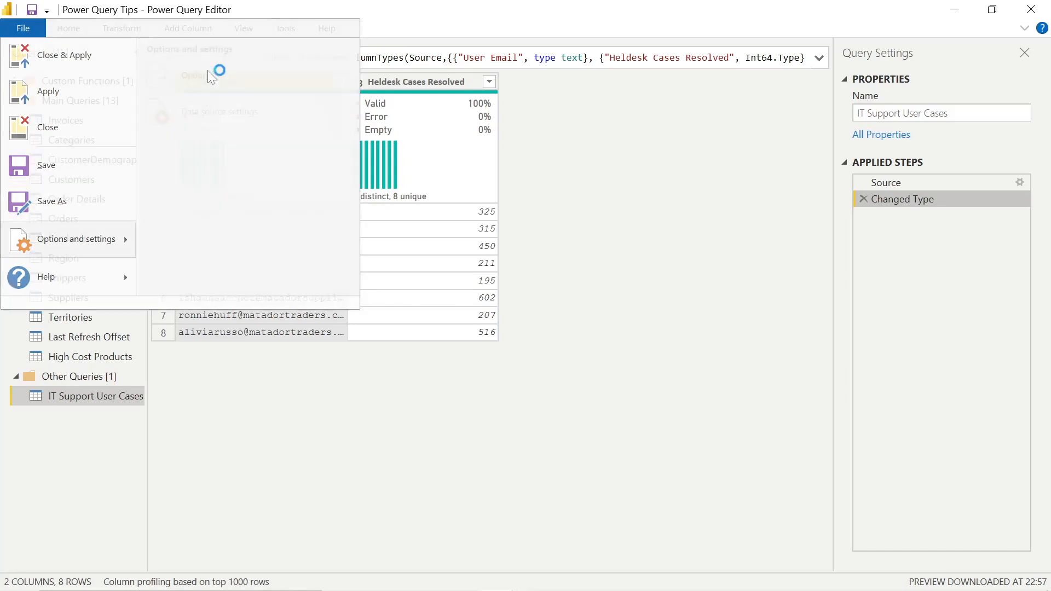
pyautogui.click(22, 28)
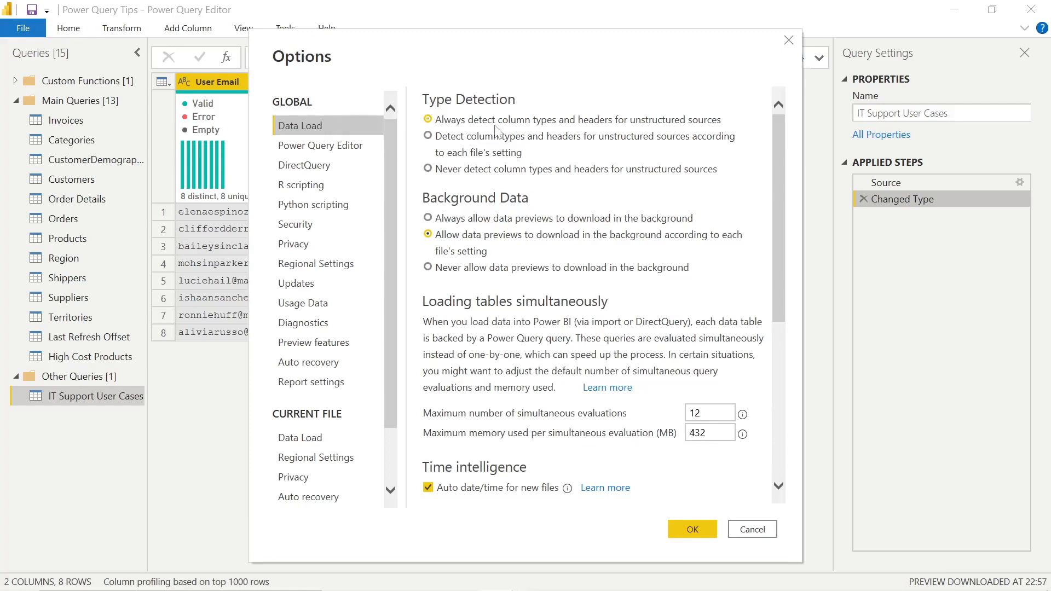
pyautogui.click(427, 170)
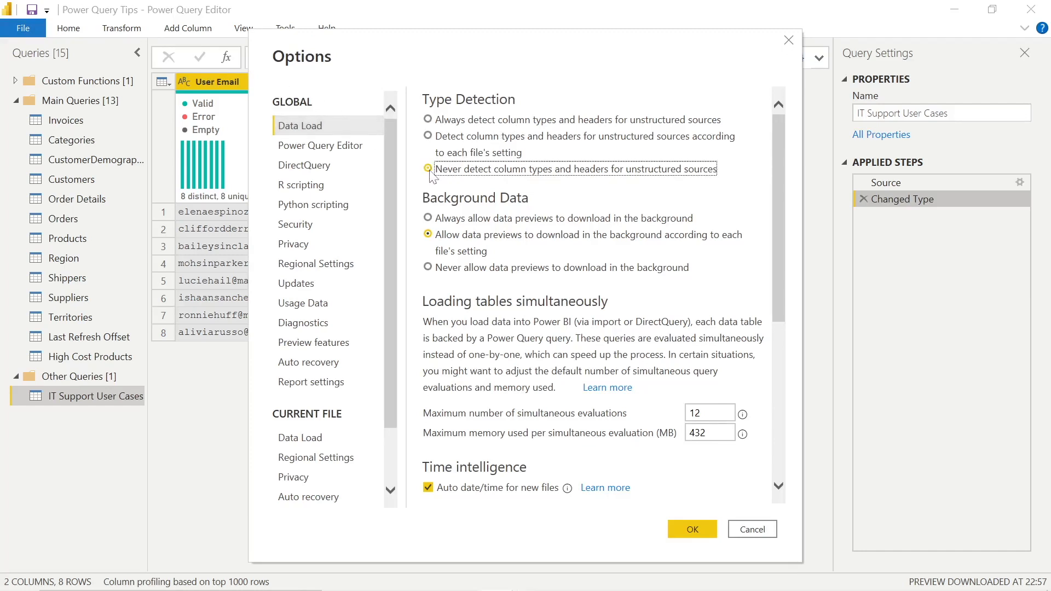
pyautogui.click(427, 168)
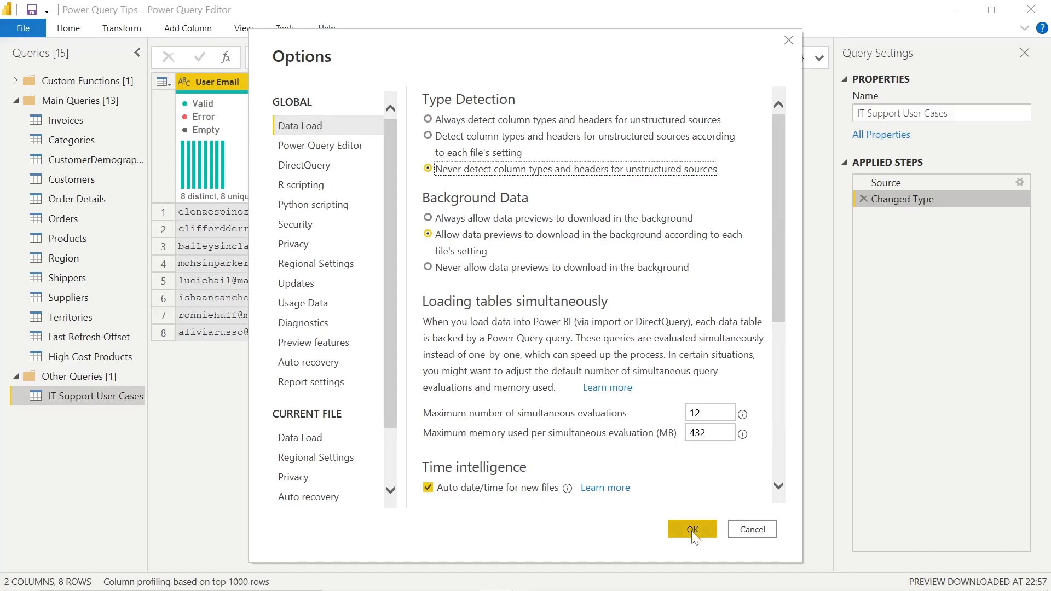
pyautogui.click(692, 529)
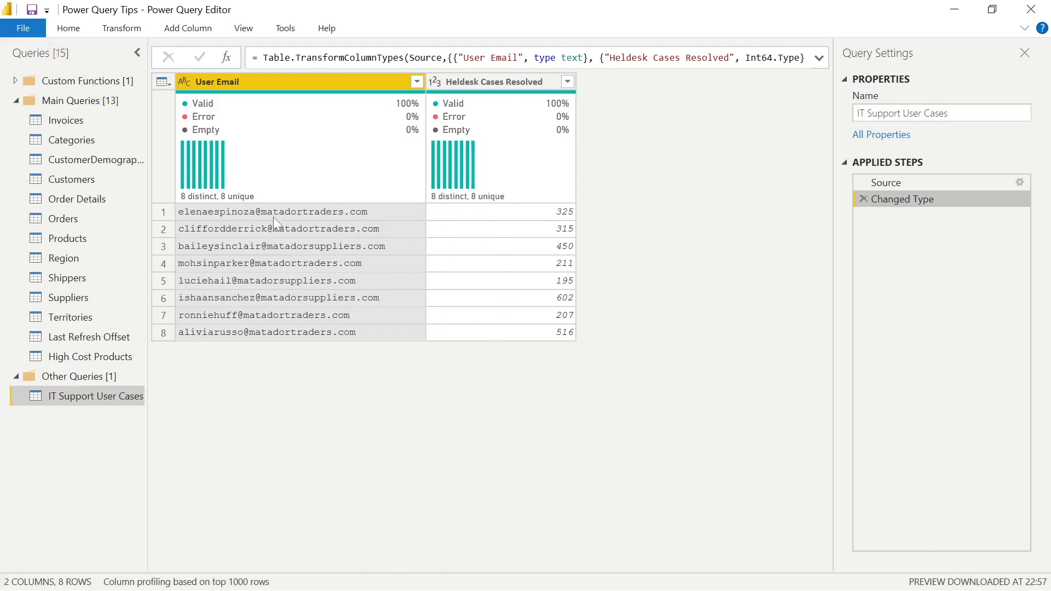
# Step: Review the Power Query Editor options page, then open the Invoices query
pyautogui.click(22, 27)
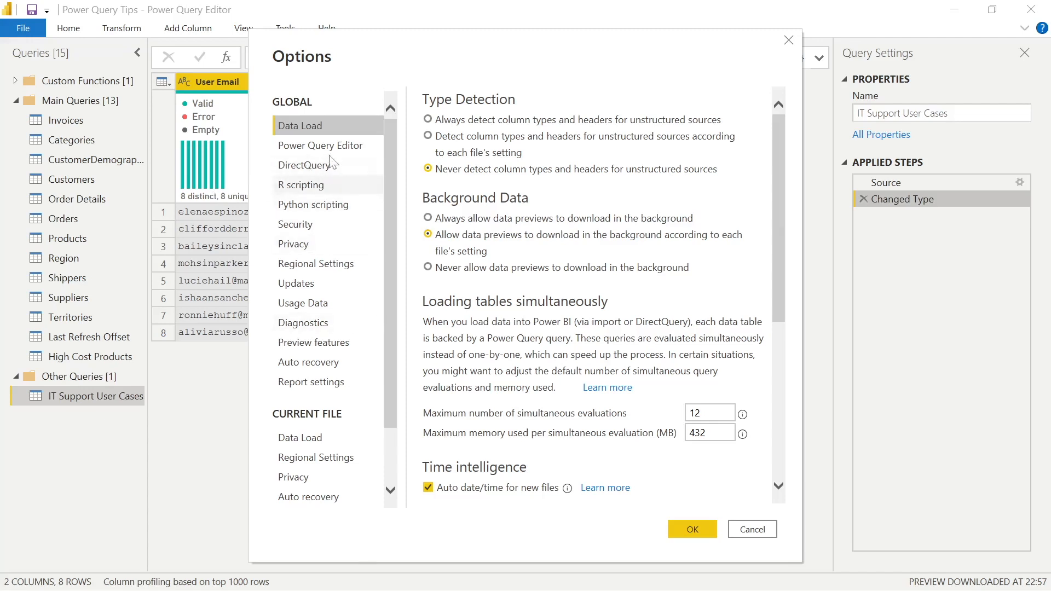
pyautogui.click(321, 145)
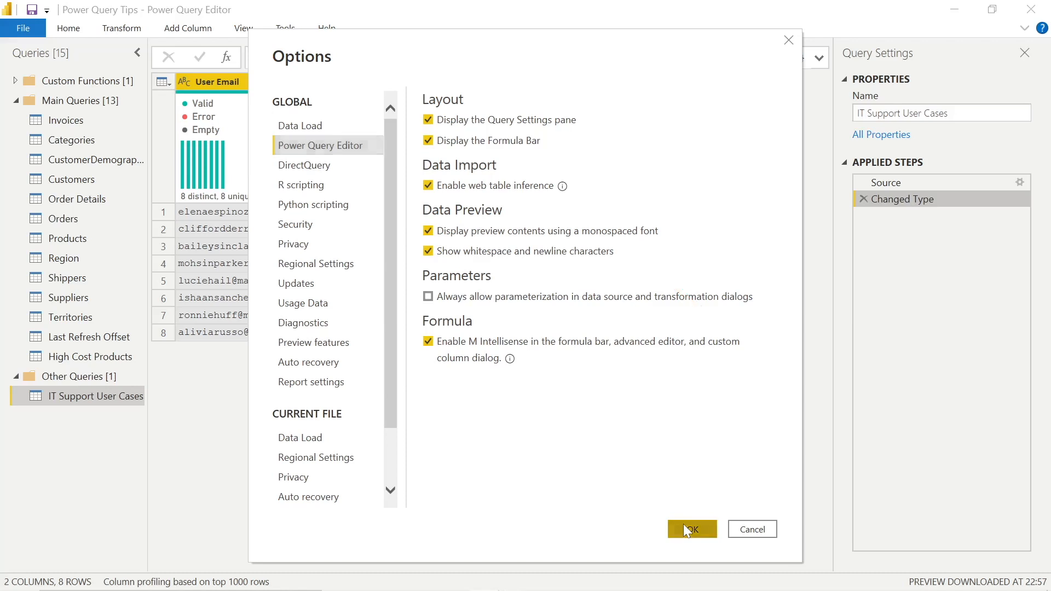
pyautogui.click(690, 529)
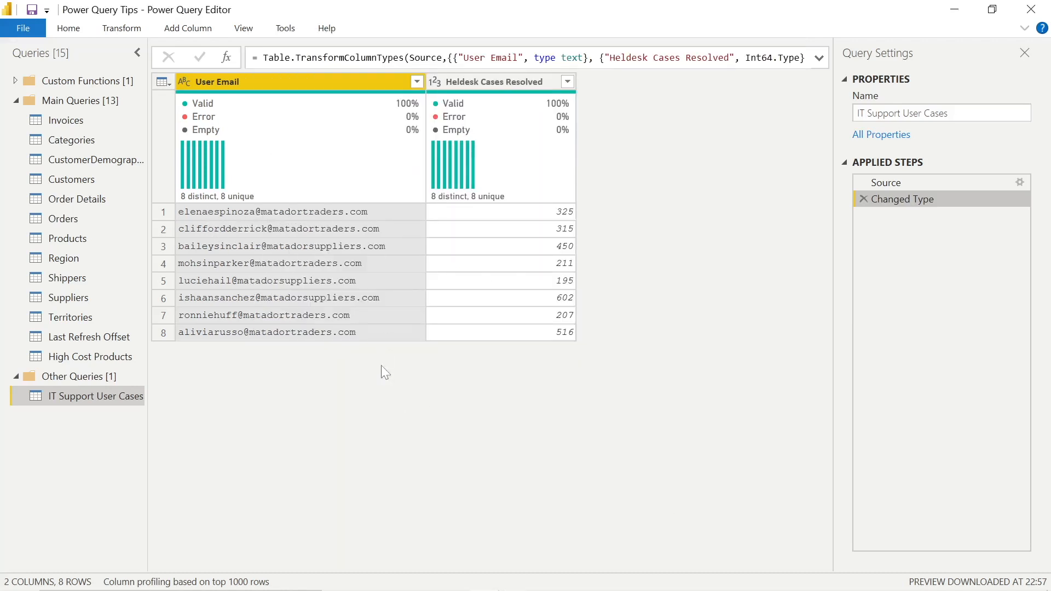
pyautogui.moveTo(389, 400)
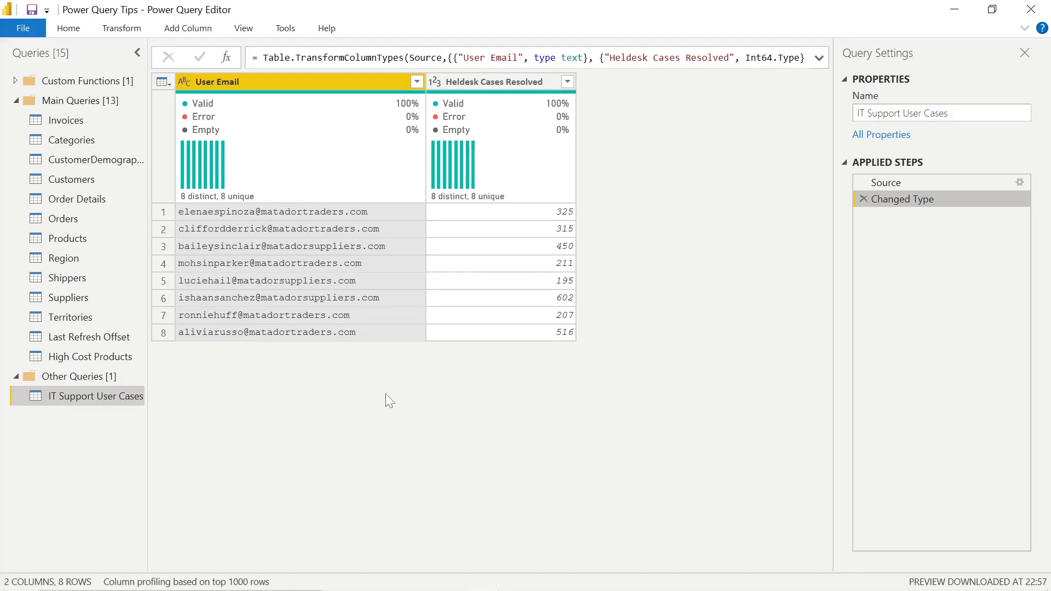
pyautogui.click(66, 120)
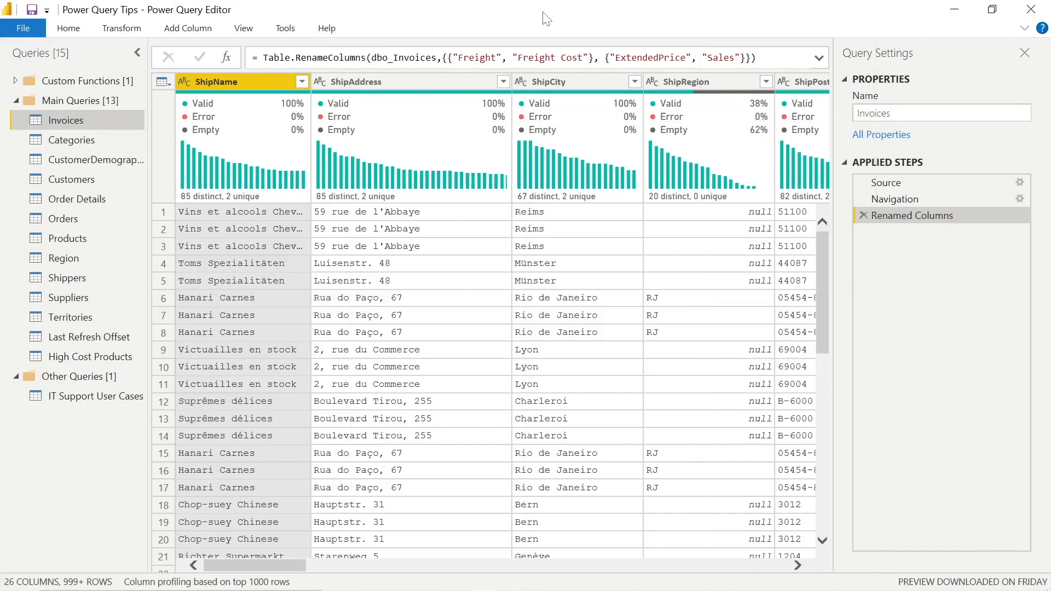
pyautogui.moveTo(243, 28)
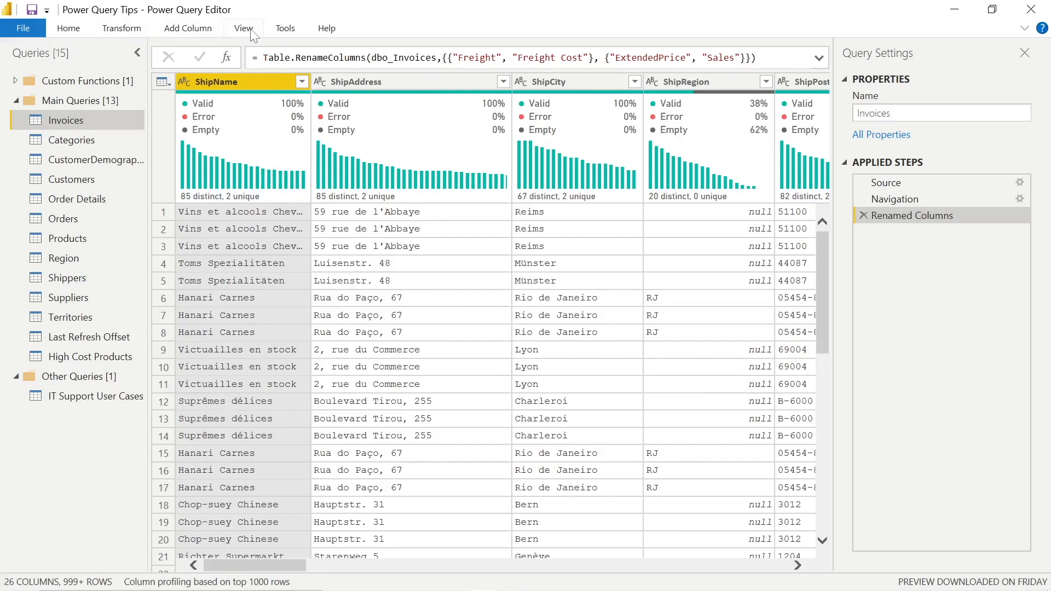
# Step: Jump to the Salesperson column using View > Go to Column
pyautogui.click(243, 28)
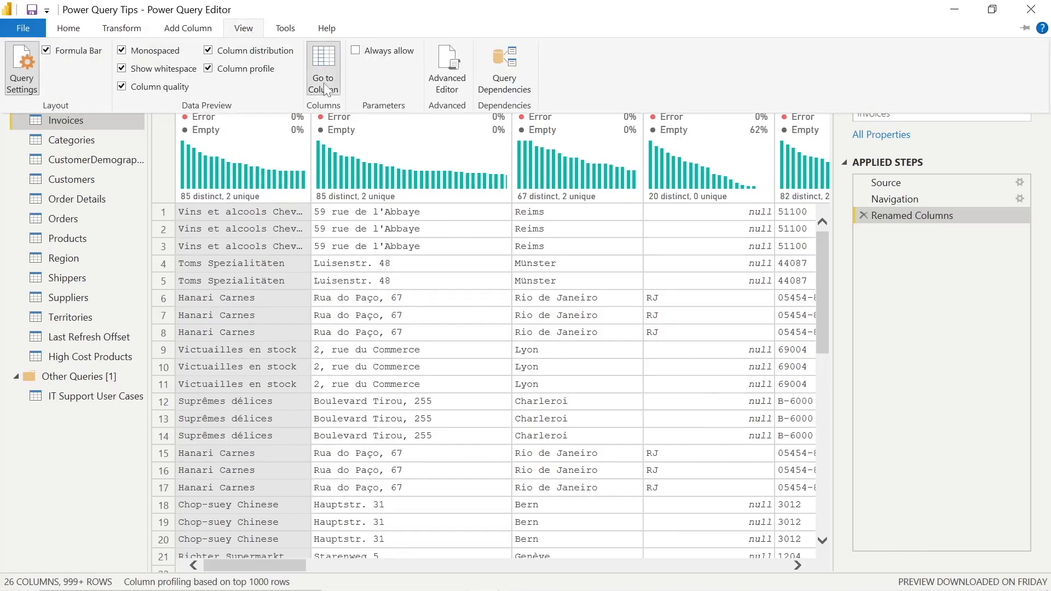
pyautogui.click(323, 69)
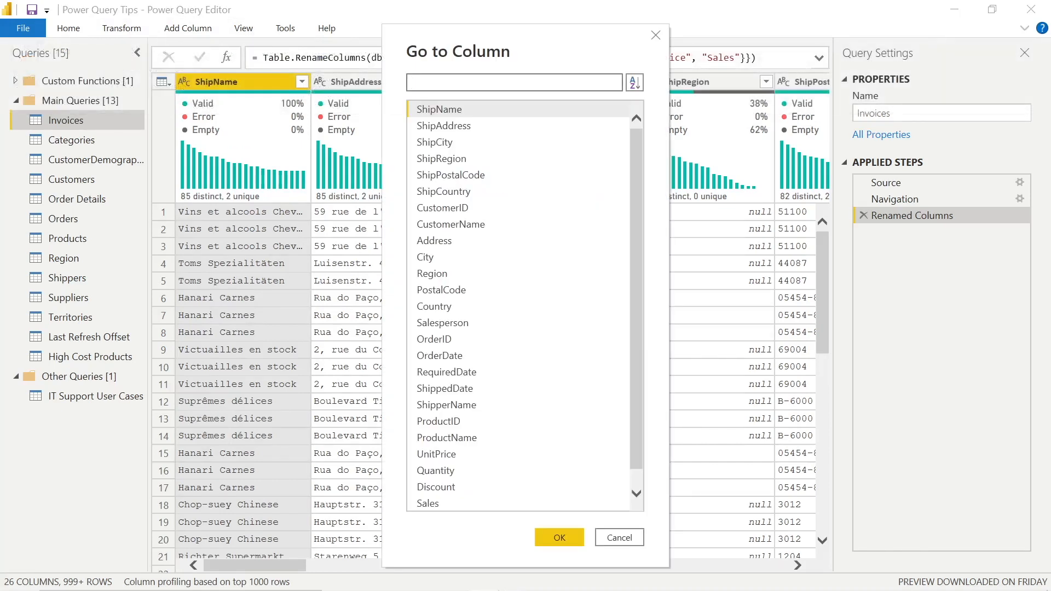
pyautogui.moveTo(443, 274)
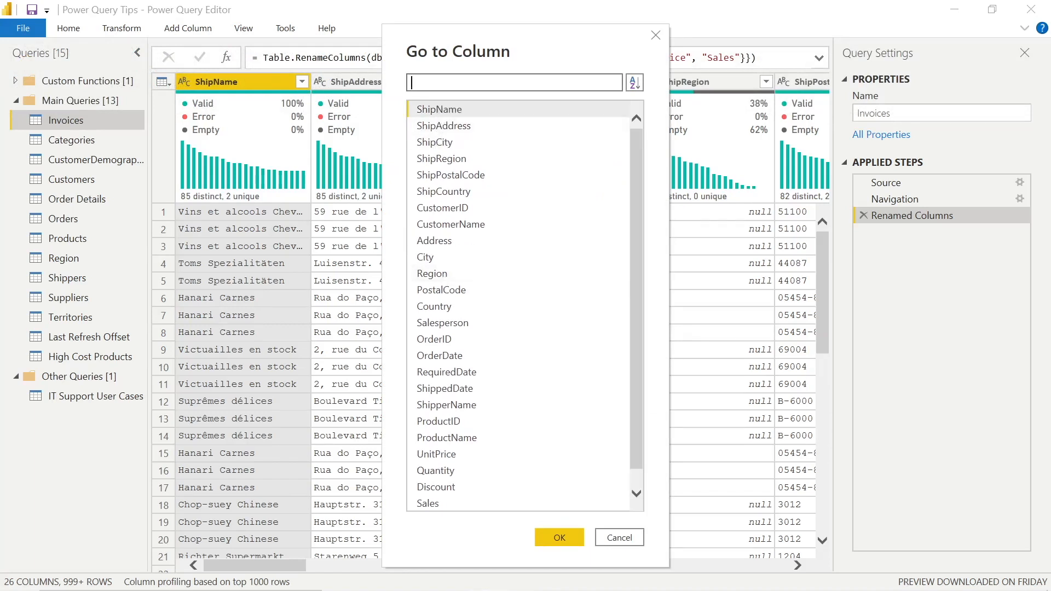
pyautogui.write('sales')
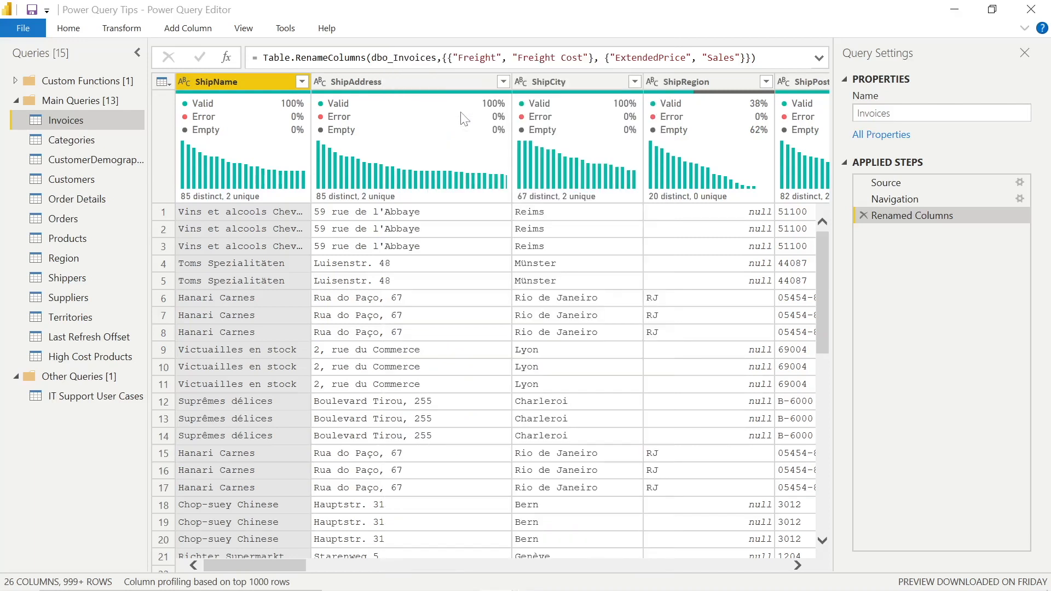
pyautogui.hscroll(3)
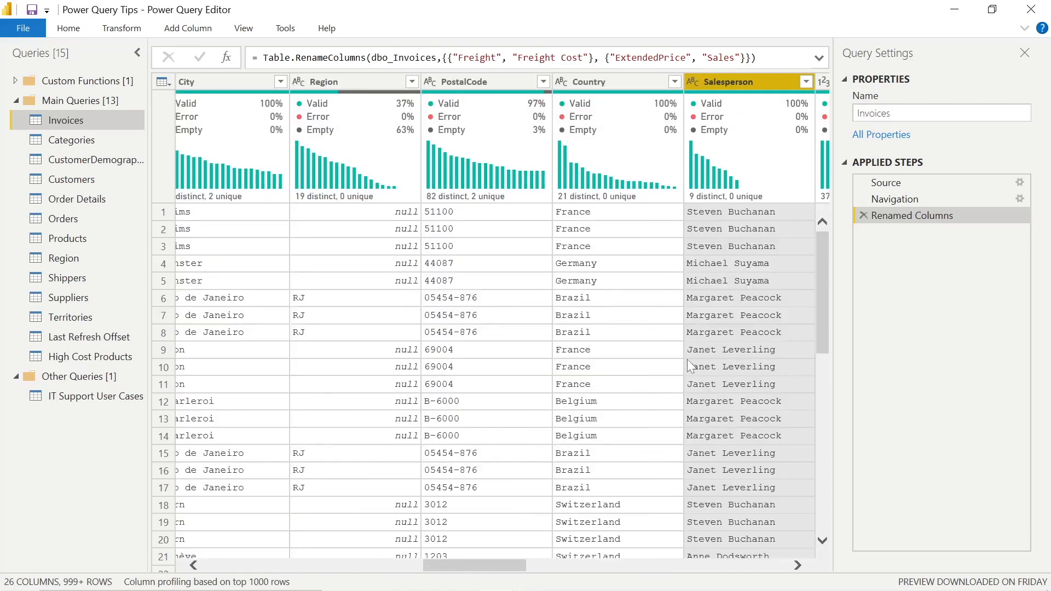
# Step: Filter Salesperson with a Begins With 'S' text filter
pyautogui.click(805, 81)
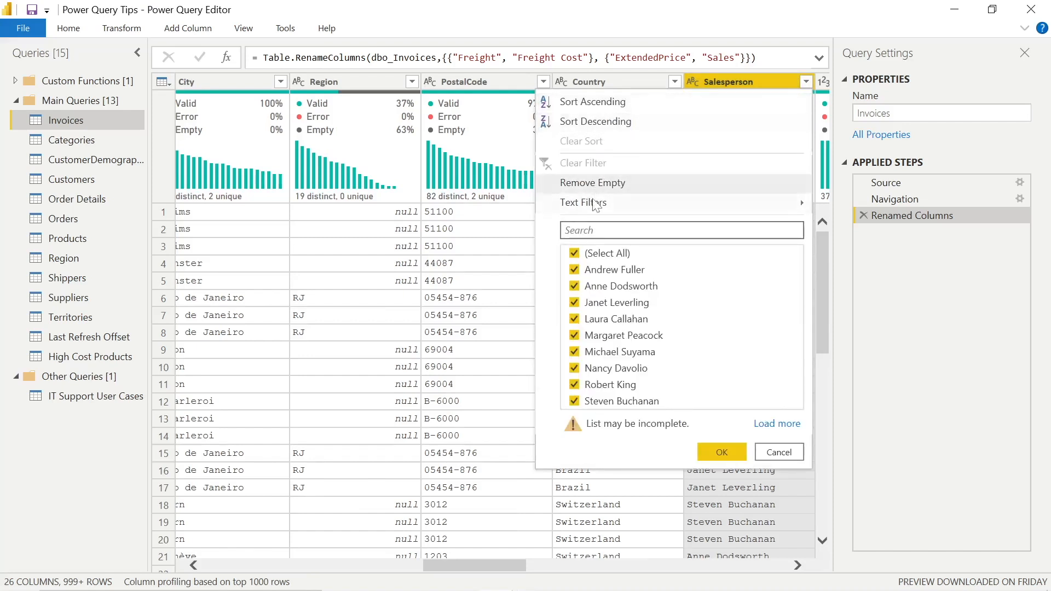
pyautogui.moveTo(743, 208)
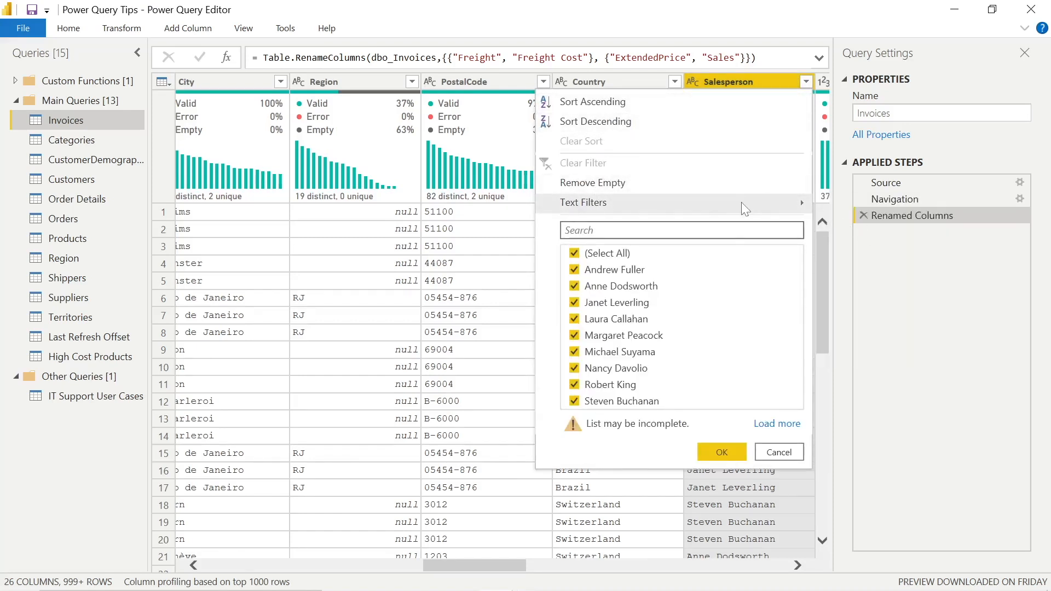
pyautogui.click(582, 202)
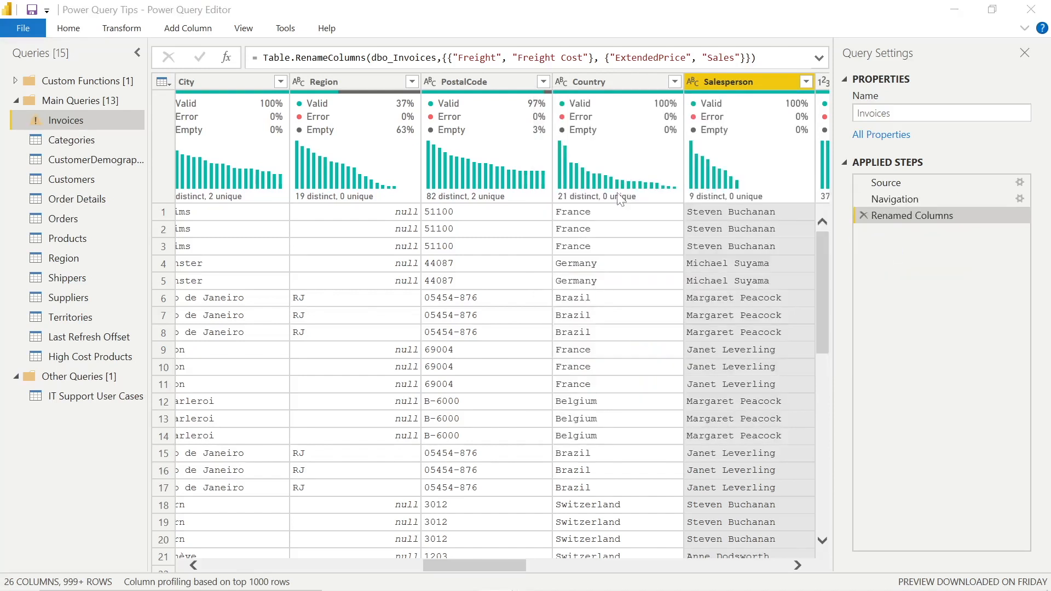
pyautogui.click(806, 81)
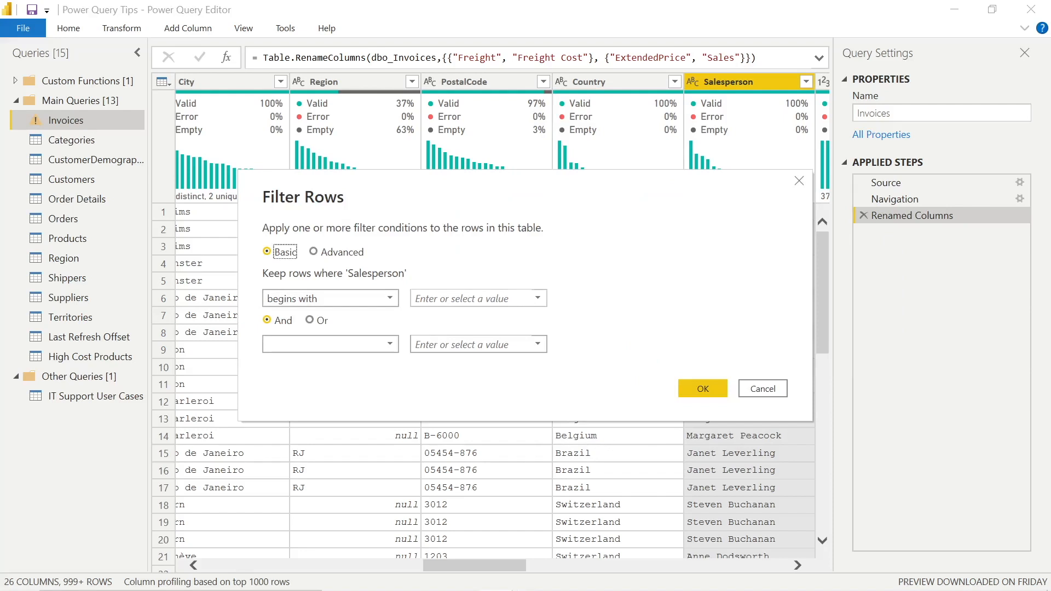
pyautogui.write('S')
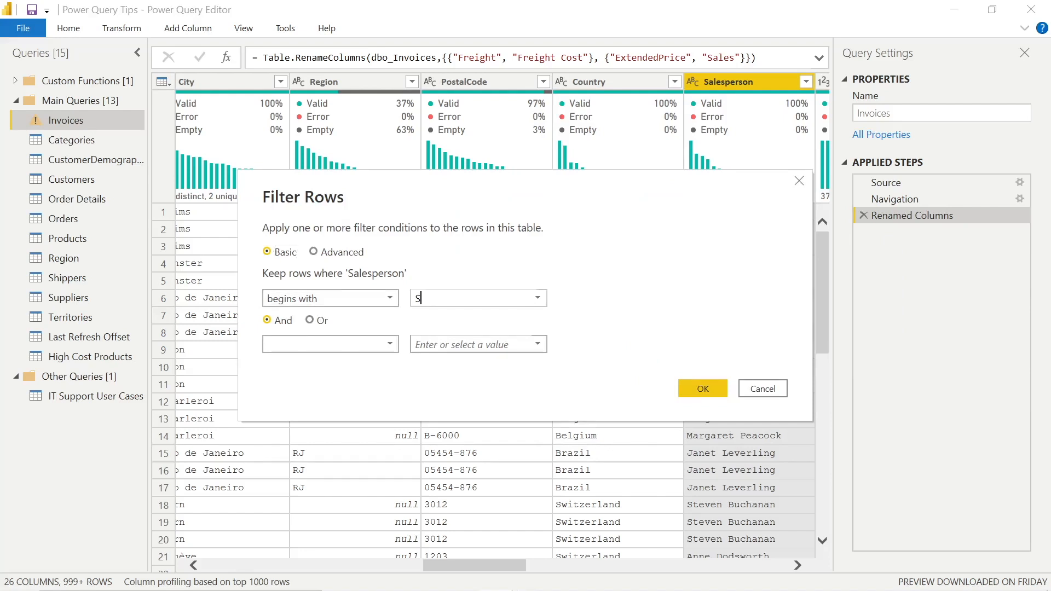
pyautogui.click(701, 388)
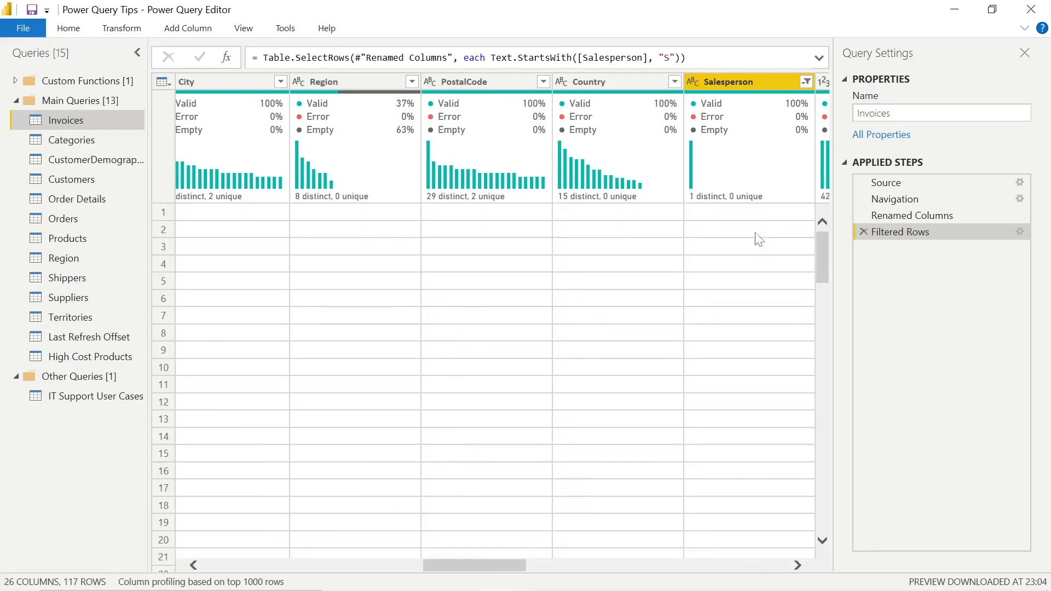
# Step: Extract High Cost Products' earlier steps into a new query 'Removing Redundant Product Columns'
pyautogui.click(89, 356)
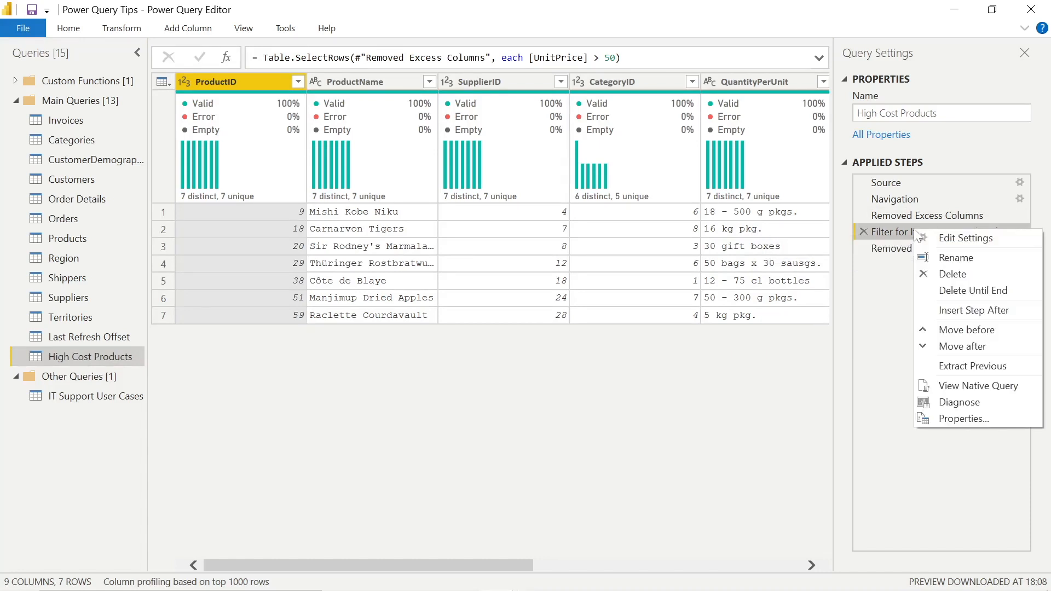
pyautogui.moveTo(898, 225)
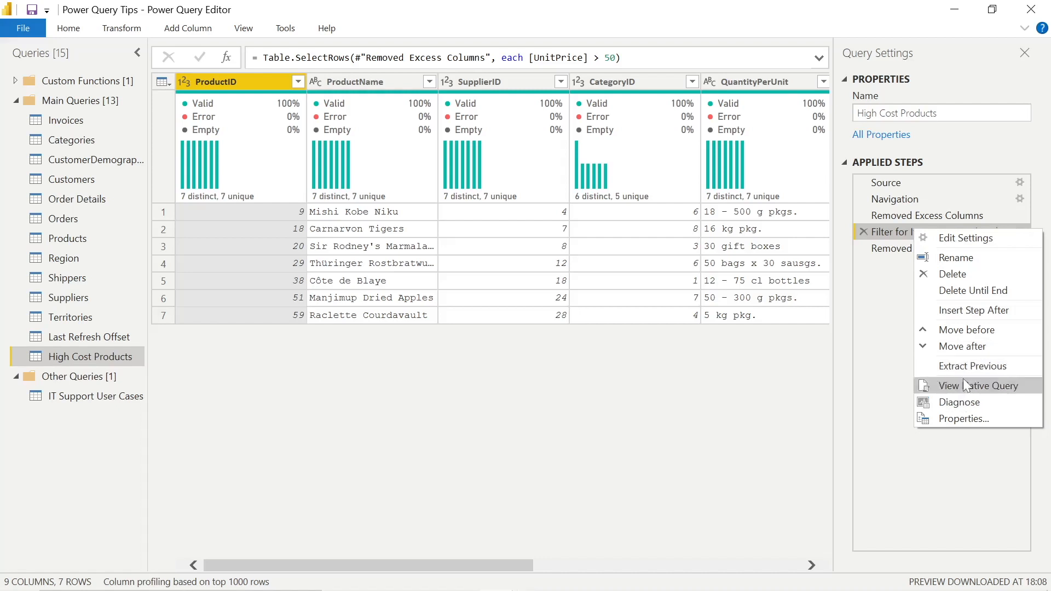
pyautogui.click(973, 366)
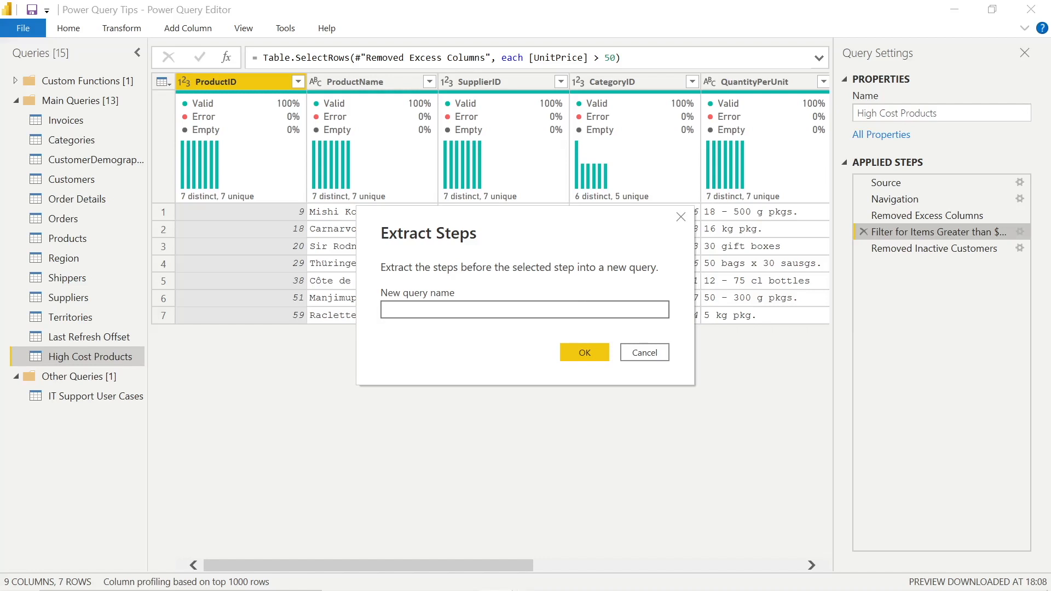
pyautogui.write('Removing Redund')
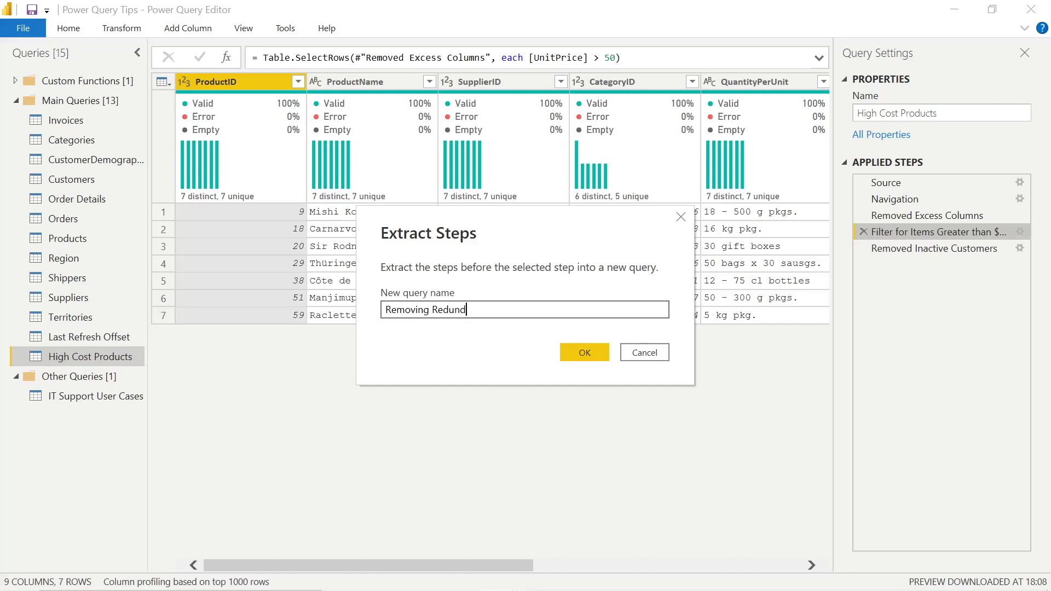
pyautogui.write('ant Pro')
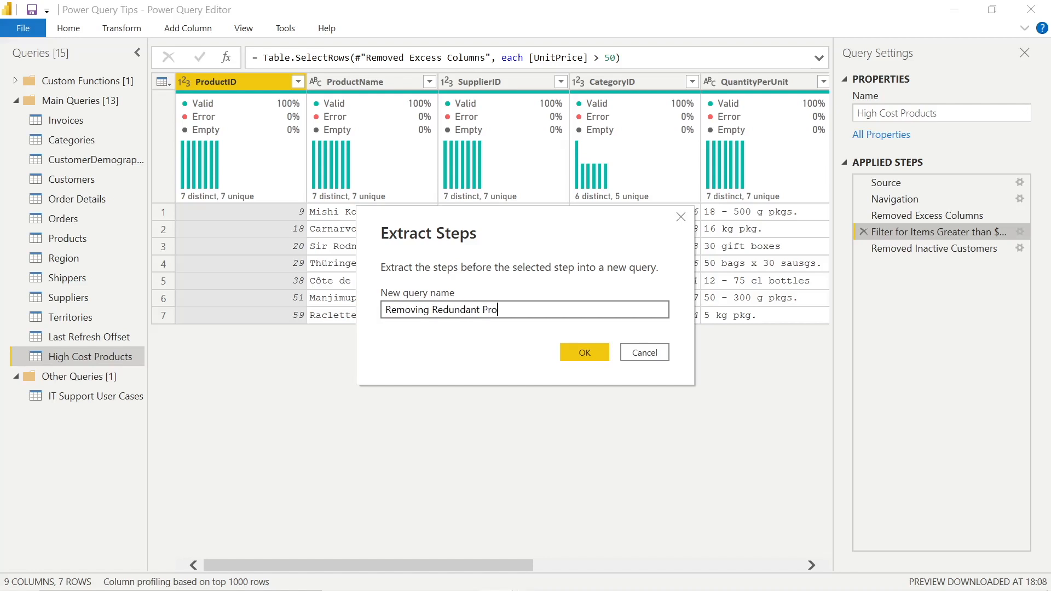
pyautogui.write('duct Col')
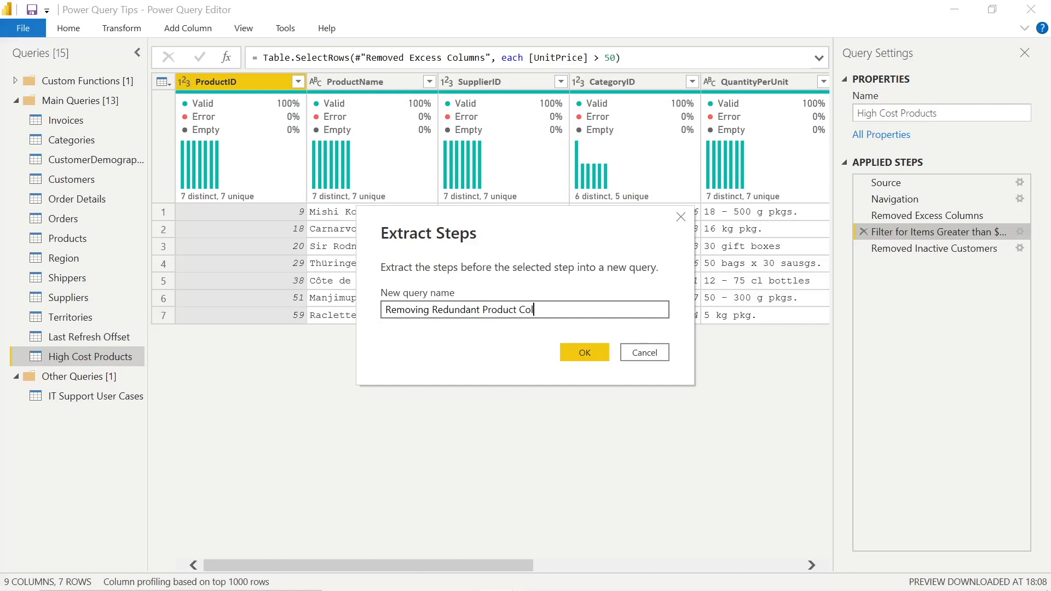
pyautogui.click(642, 352)
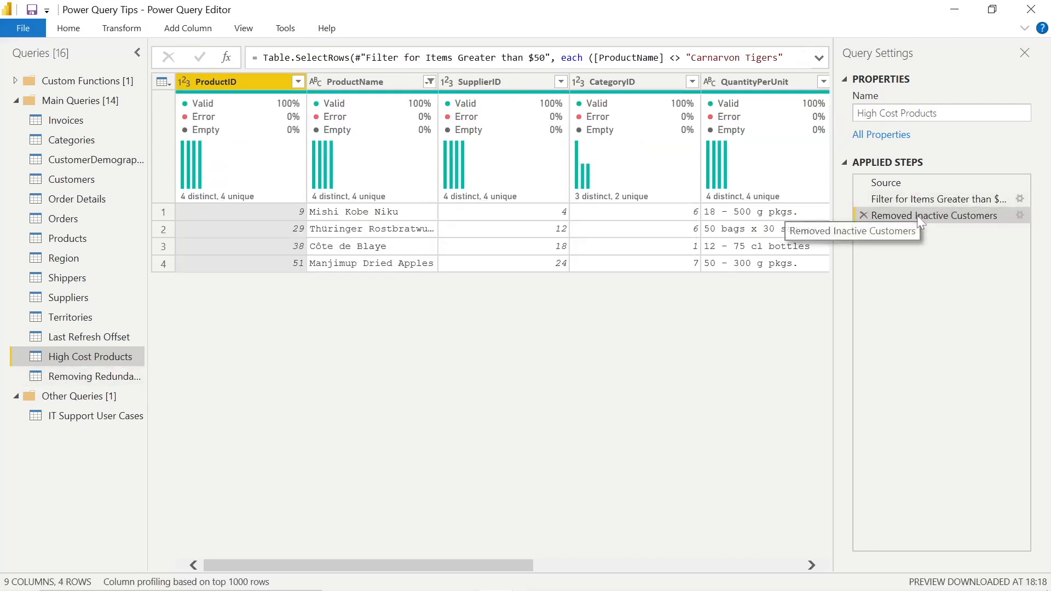
pyautogui.moveTo(93, 376)
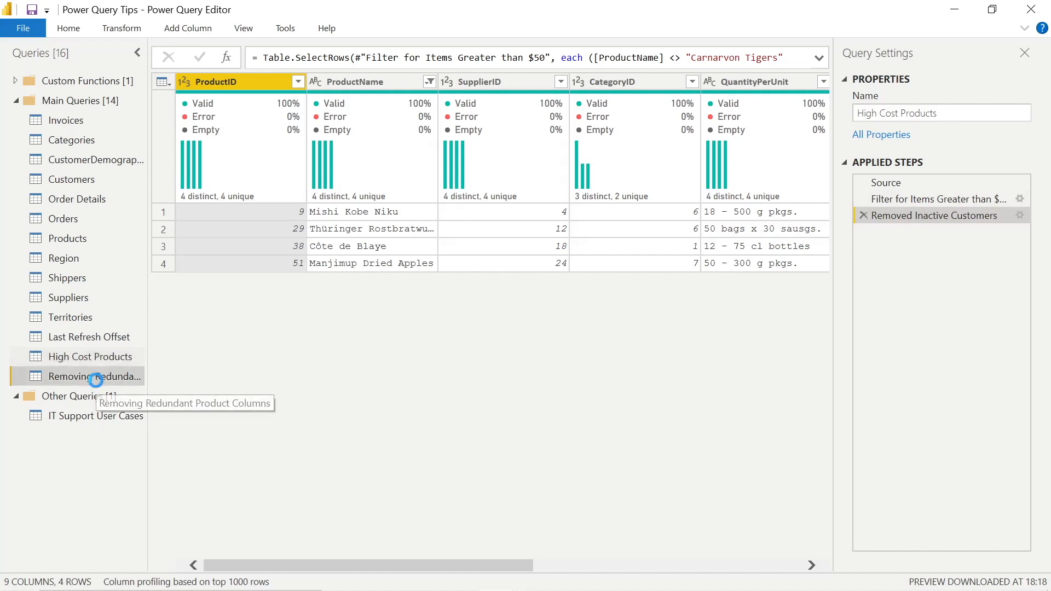
# Step: Check the new query, then return to High Cost Products at its Navigation step
pyautogui.click(95, 376)
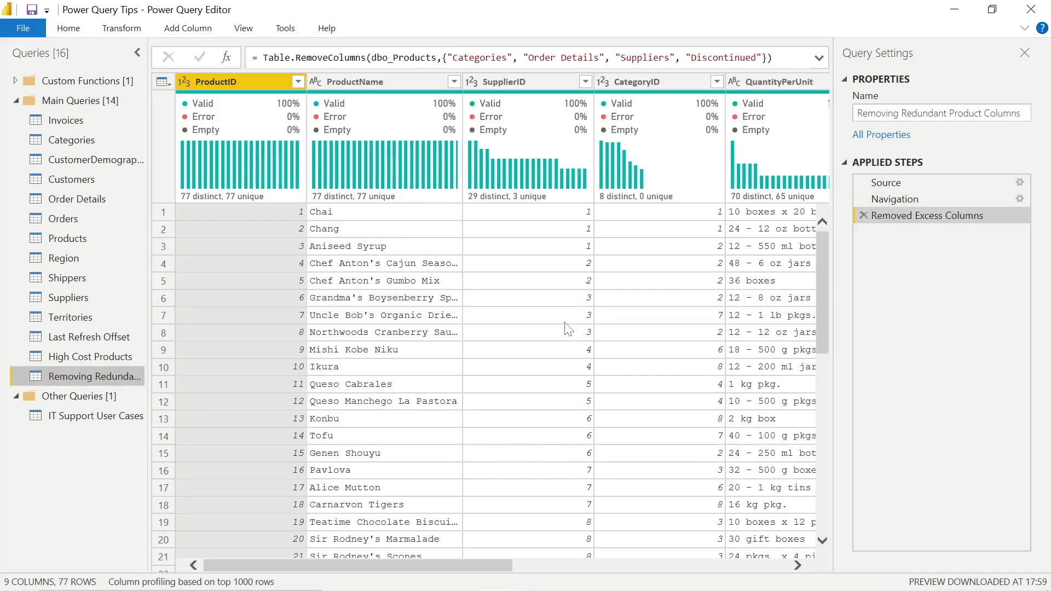
pyautogui.moveTo(181, 347)
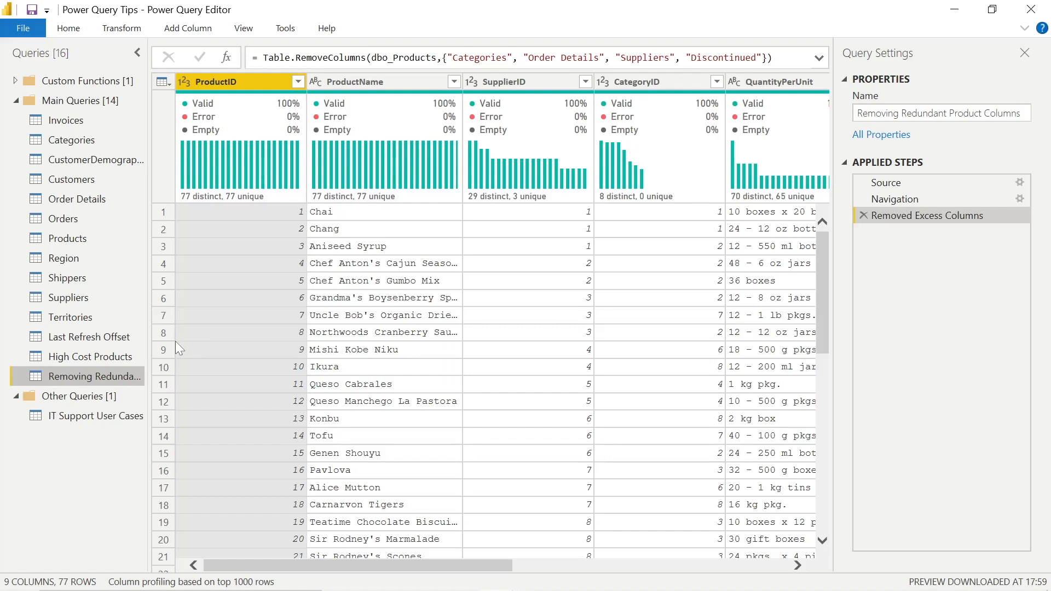
pyautogui.click(92, 356)
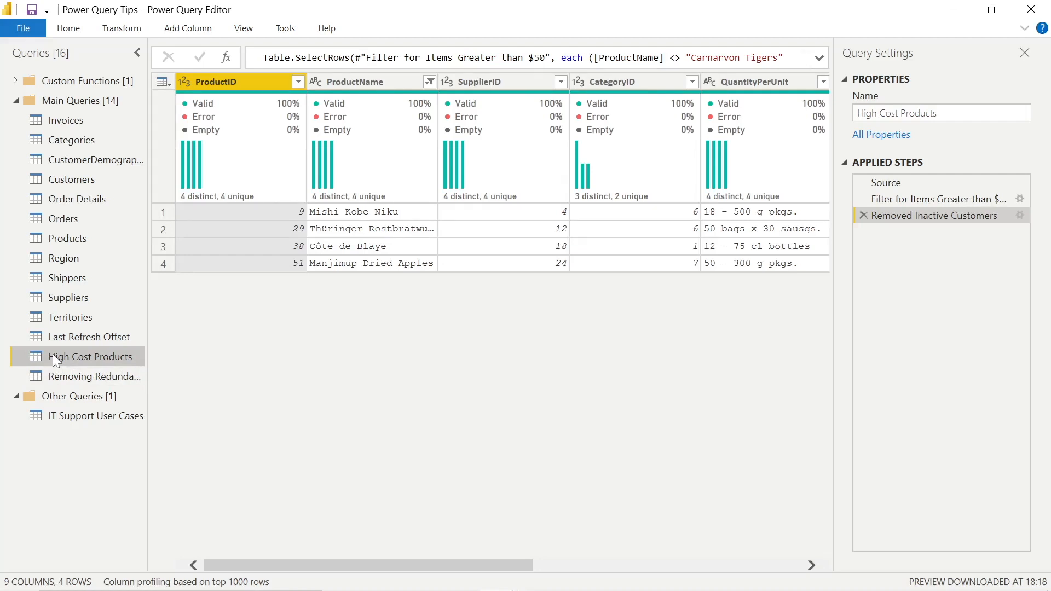
pyautogui.click(872, 182)
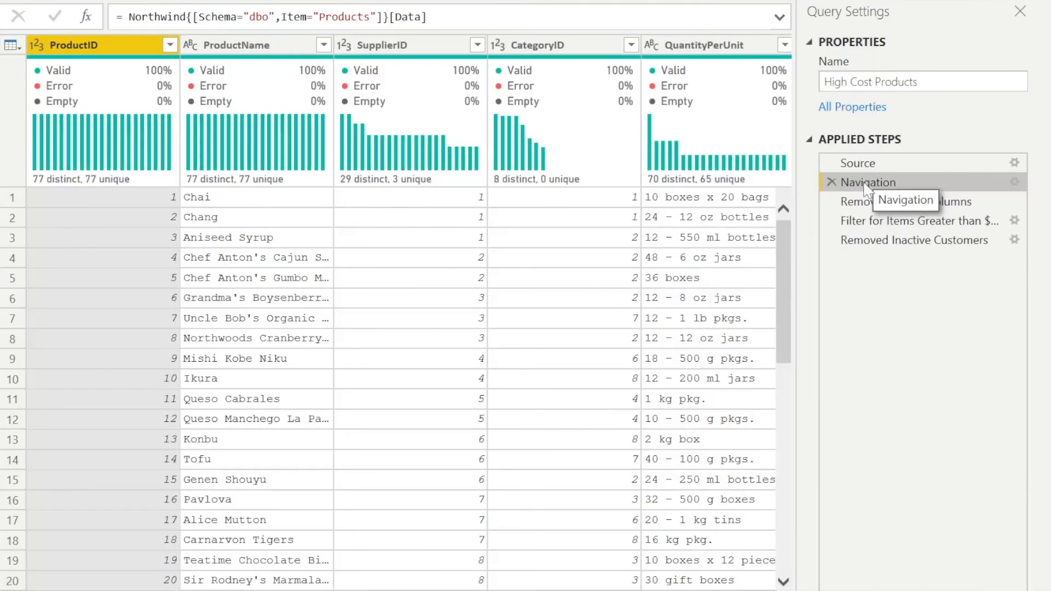
# Step: Delete High Cost Products' steps from Removed Excess Columns onward, then open IT Support User Cases
pyautogui.click(907, 201)
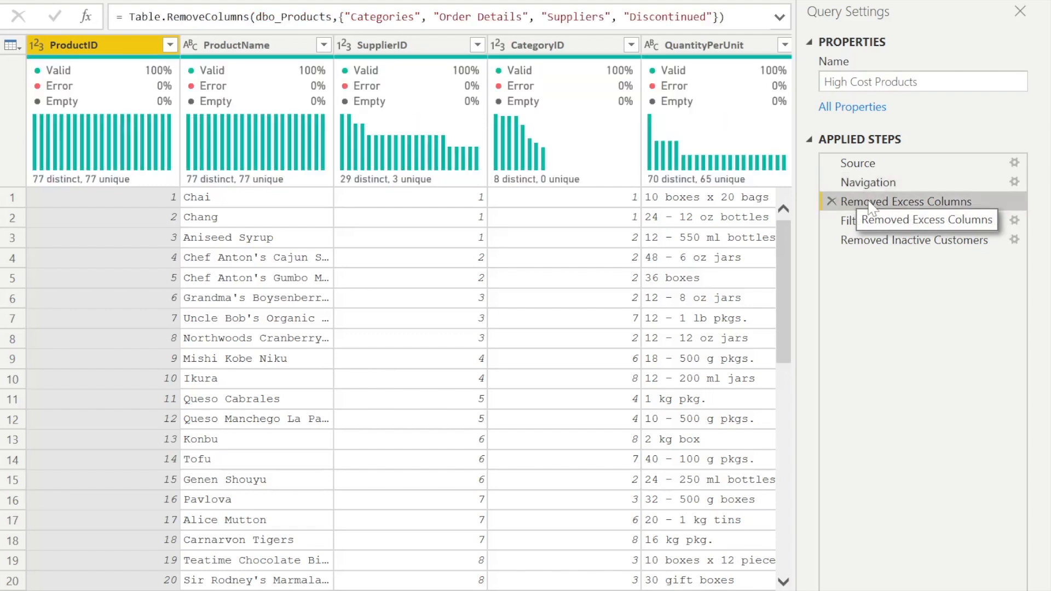
pyautogui.rightClick(906, 201)
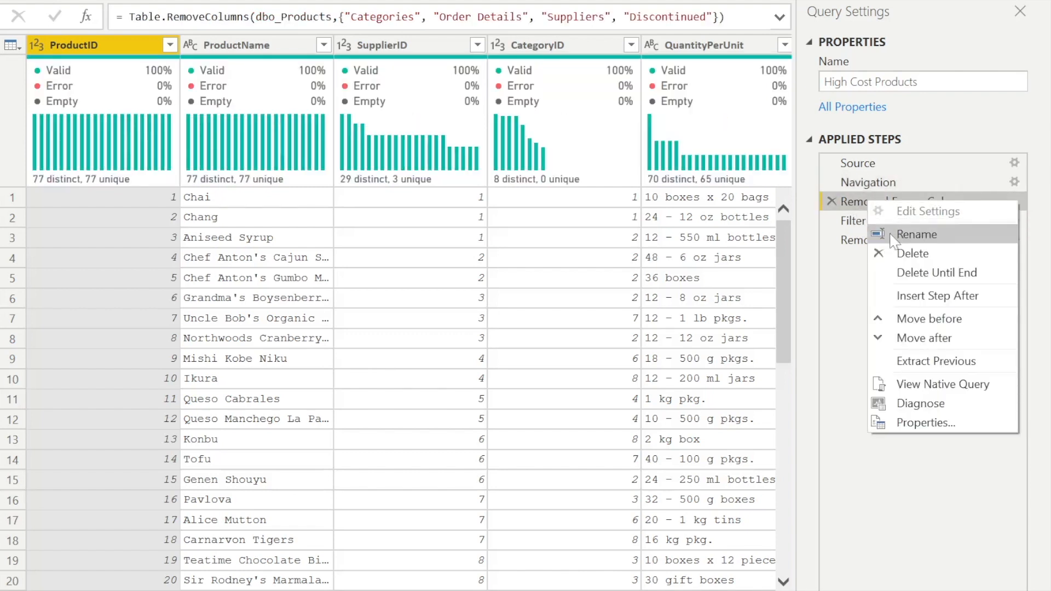
pyautogui.moveTo(913, 253)
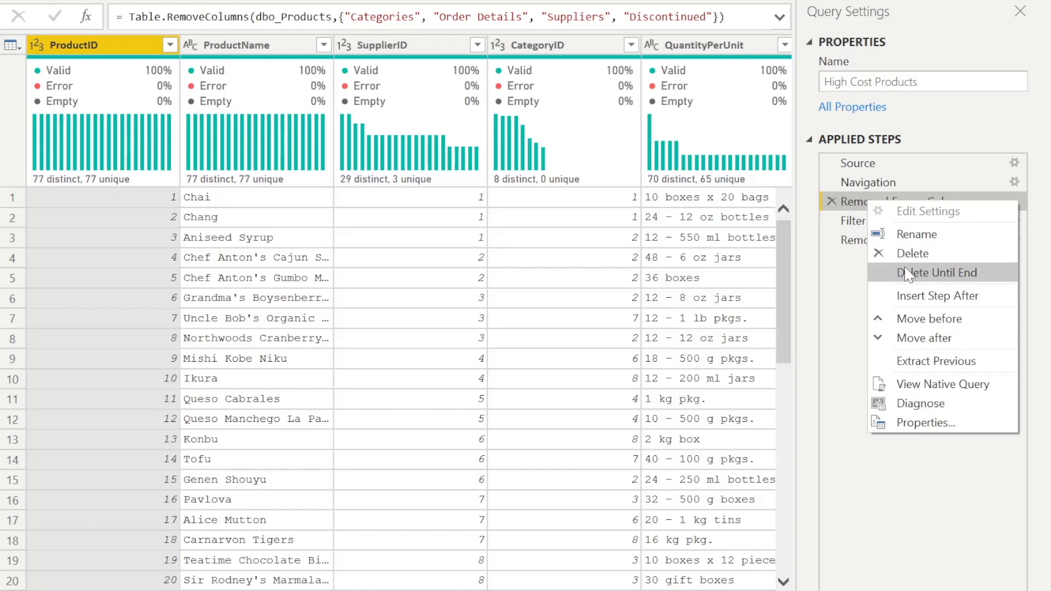
pyautogui.click(938, 272)
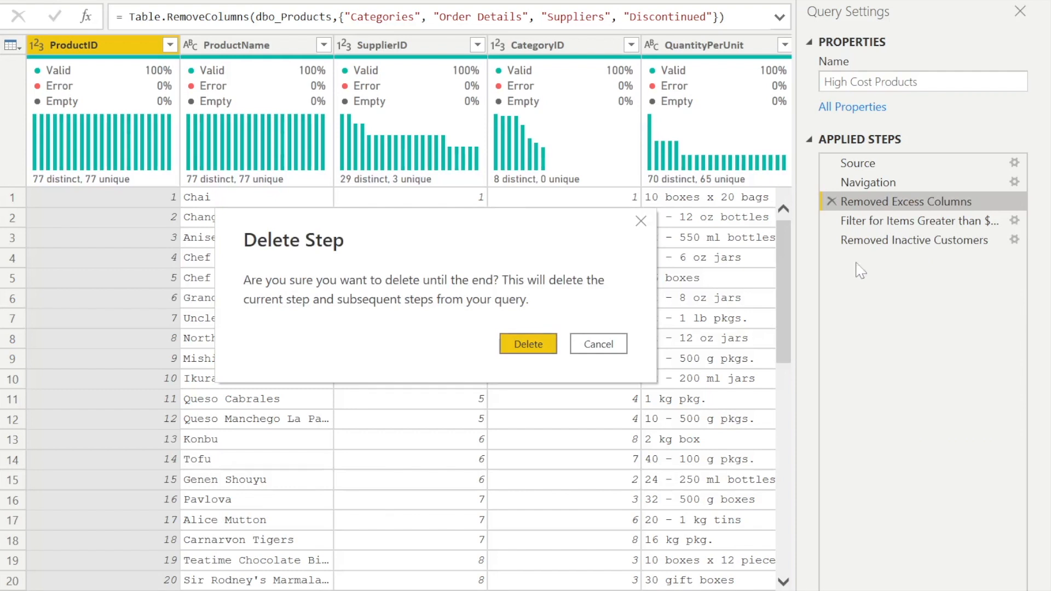
pyautogui.click(528, 344)
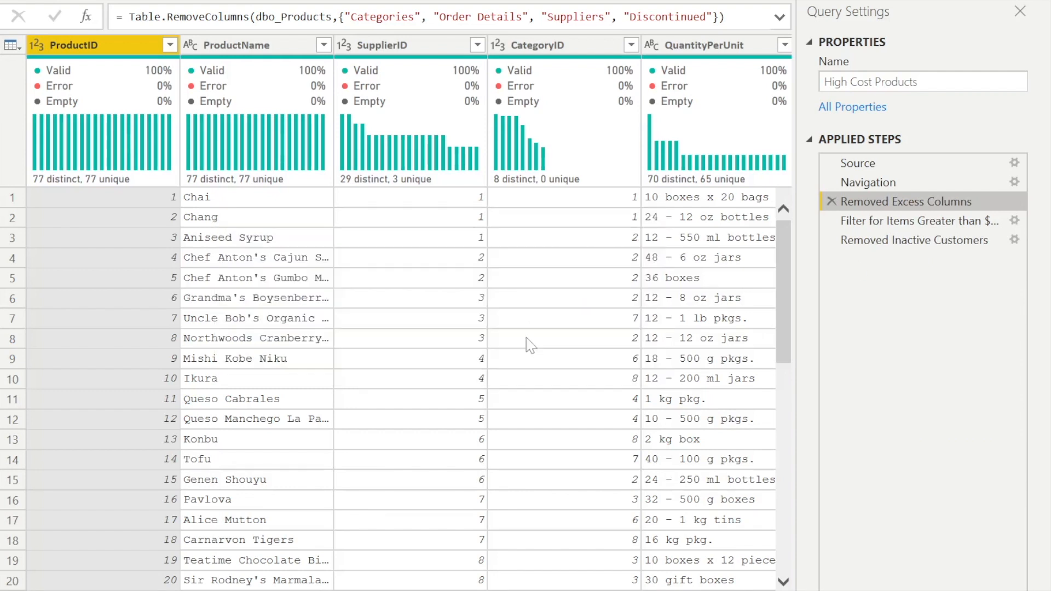
pyautogui.click(868, 182)
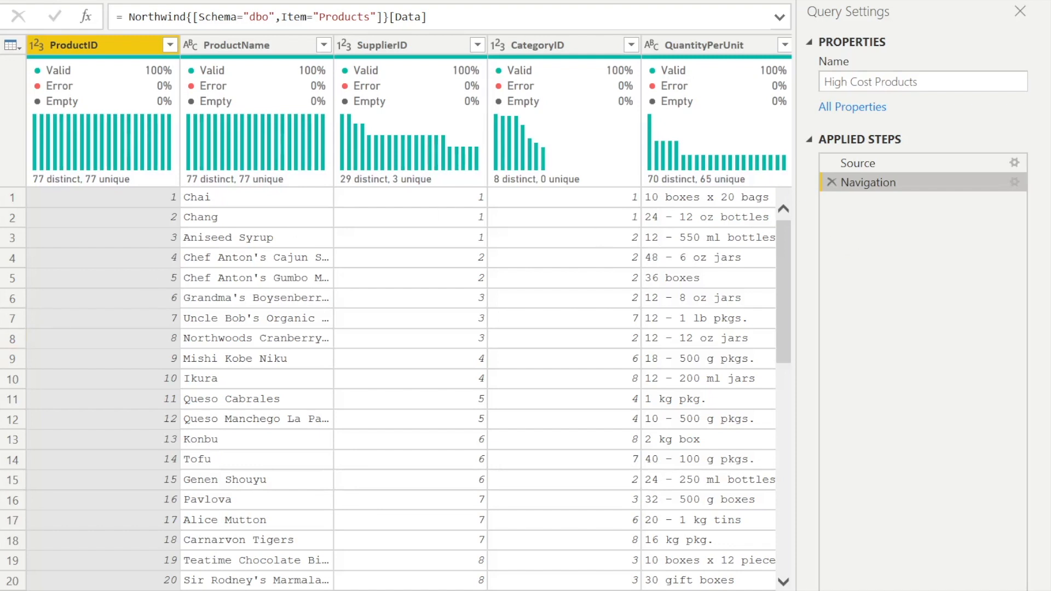
pyautogui.click(96, 396)
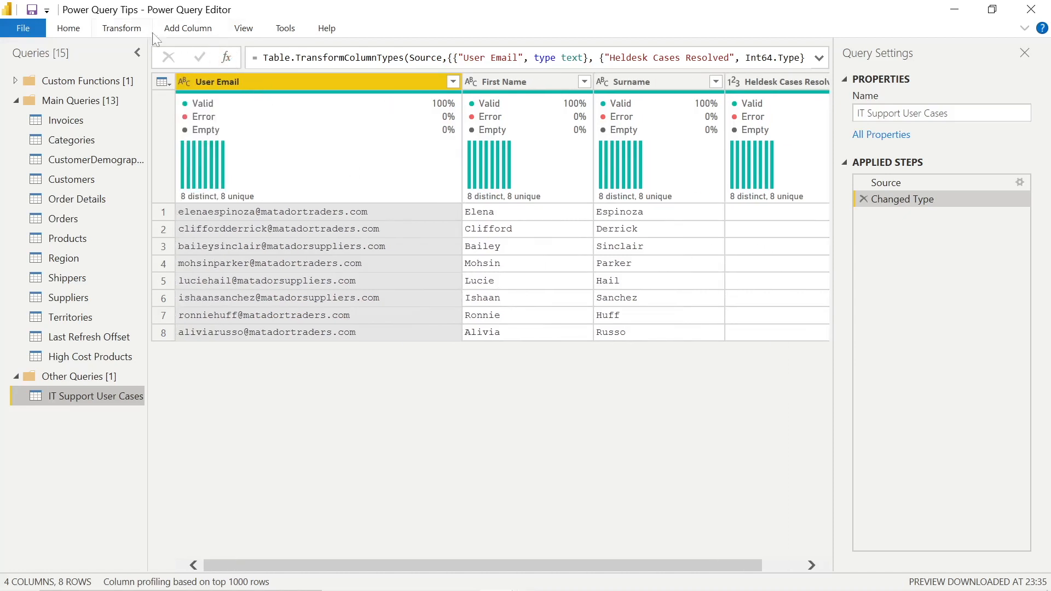
pyautogui.click(187, 27)
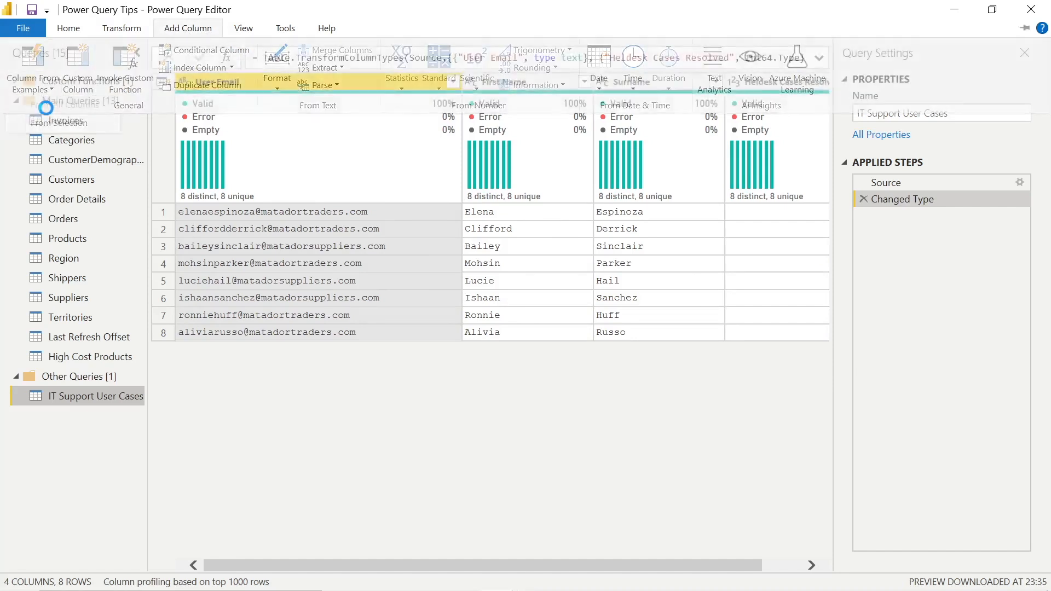
pyautogui.click(30, 66)
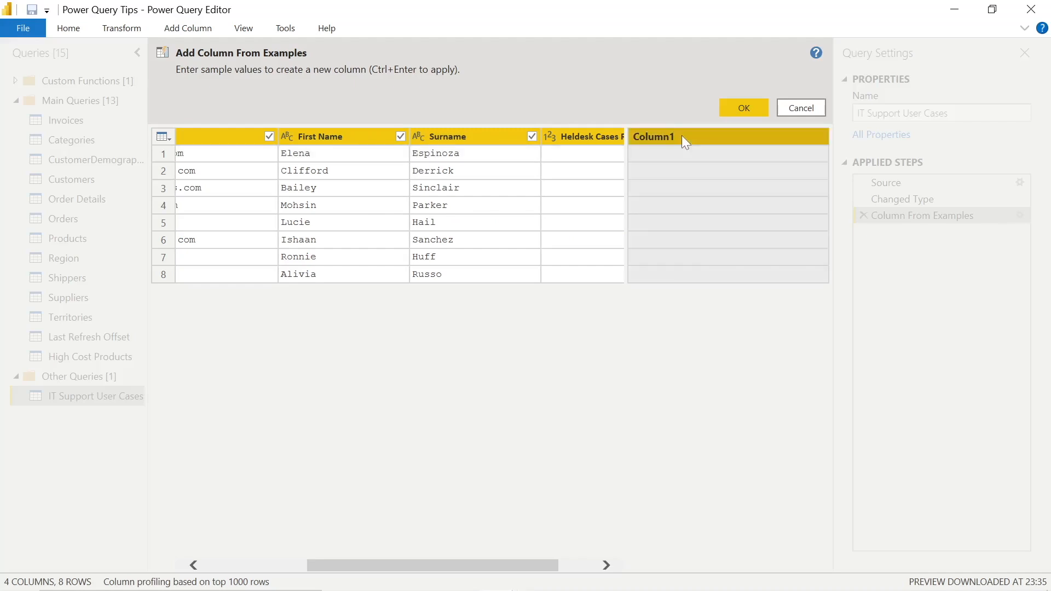
pyautogui.write('Full Name')
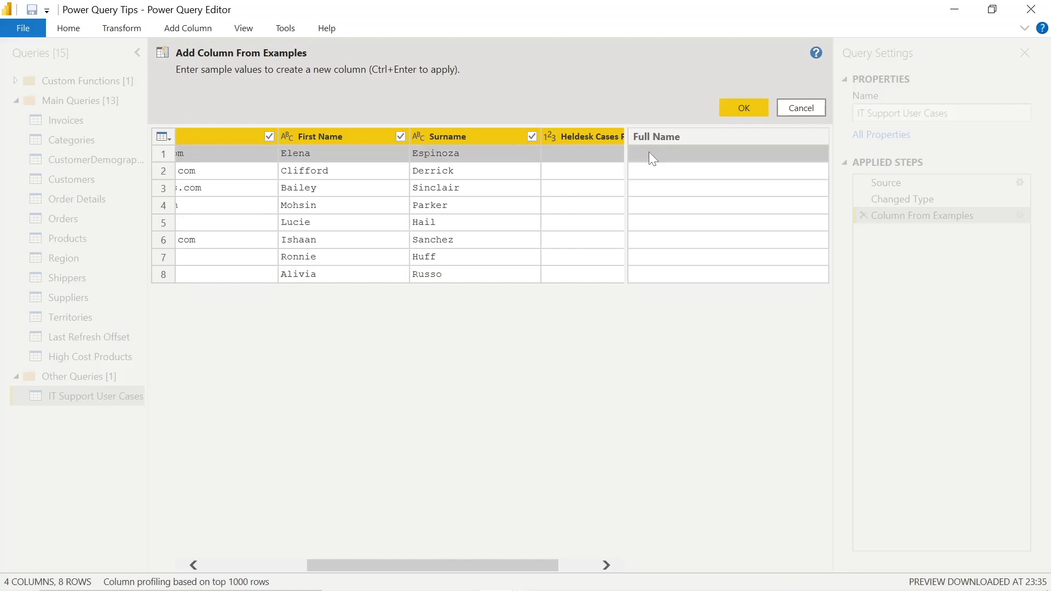
pyautogui.write('Elena')
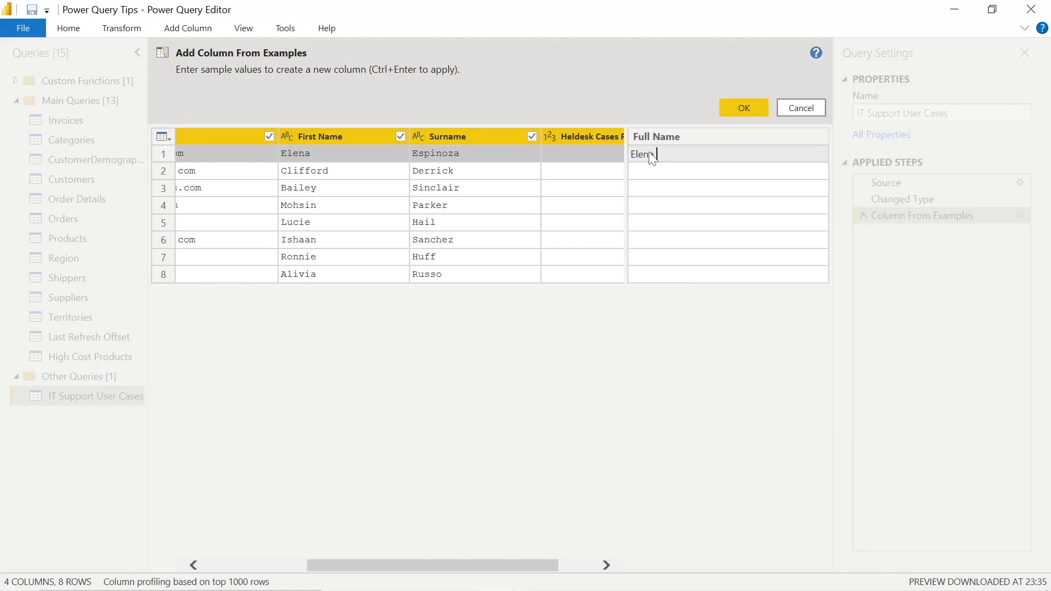
pyautogui.write('Espi')
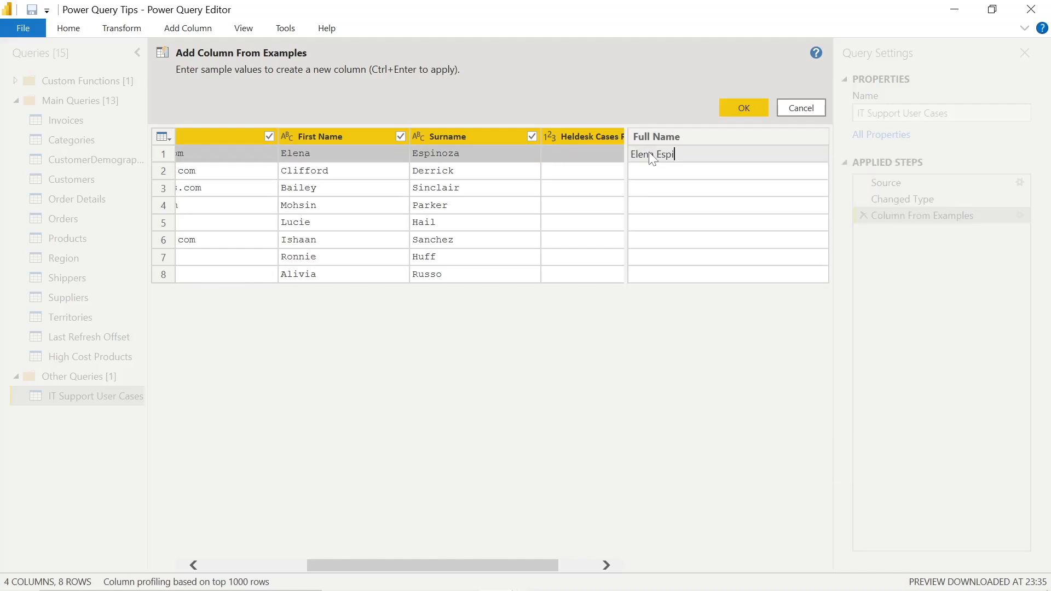
pyautogui.write('noz')
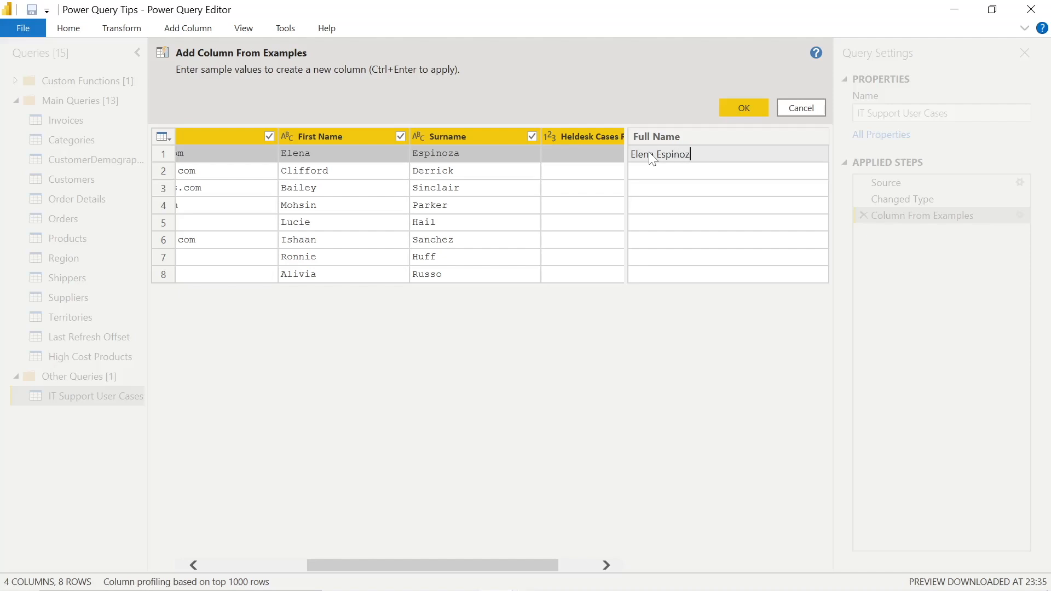
pyautogui.press('Enter')
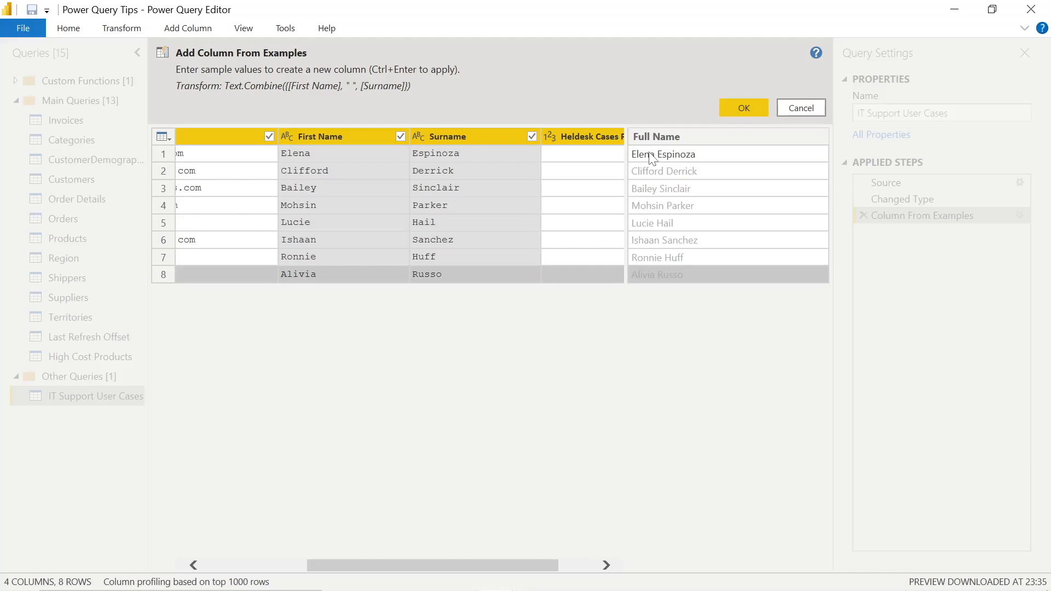
pyautogui.click(743, 108)
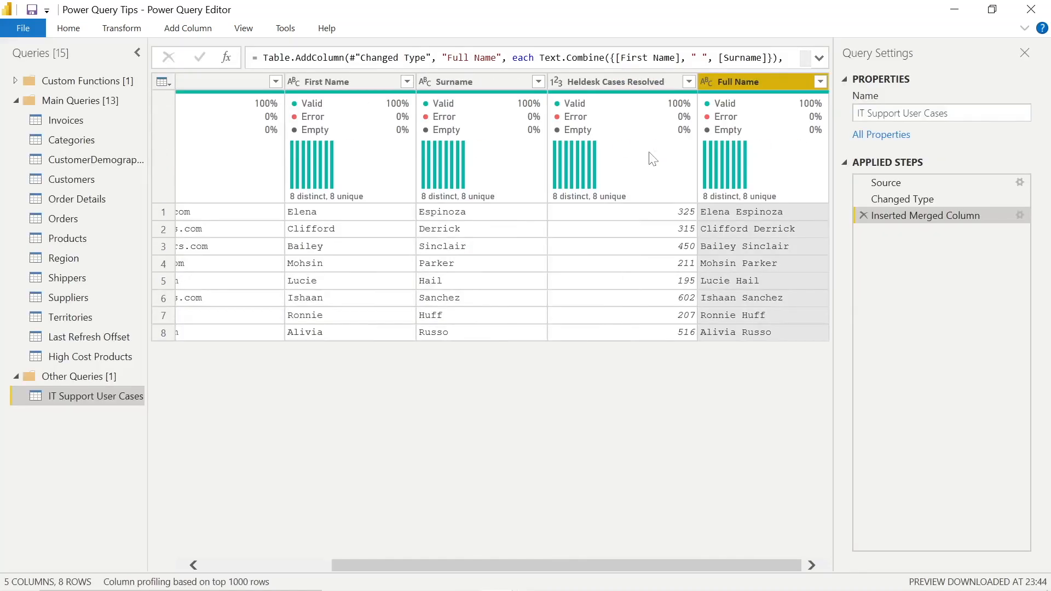
pyautogui.moveTo(737, 323)
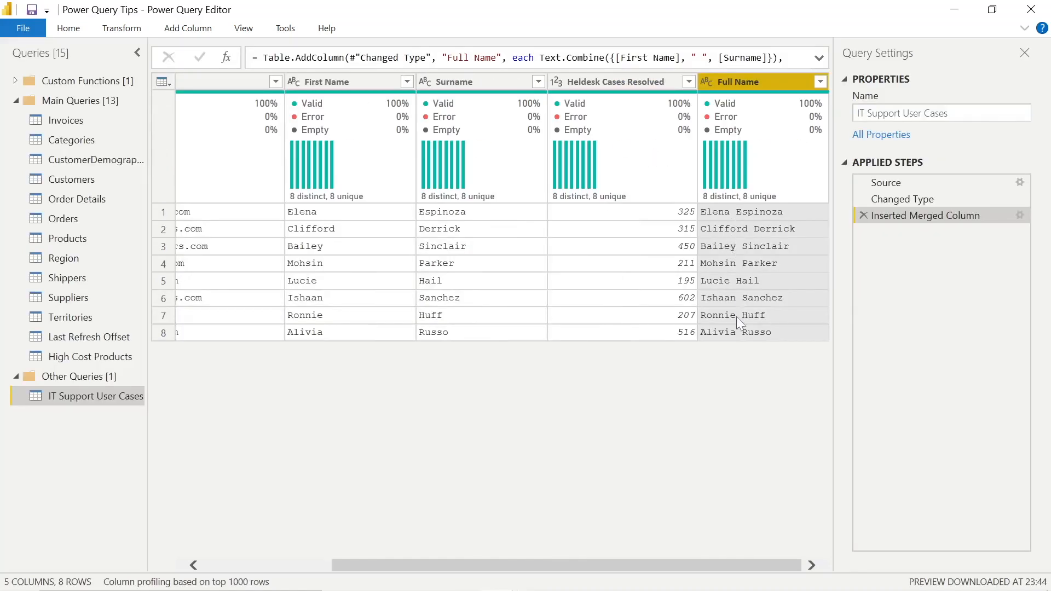
pyautogui.moveTo(905, 215)
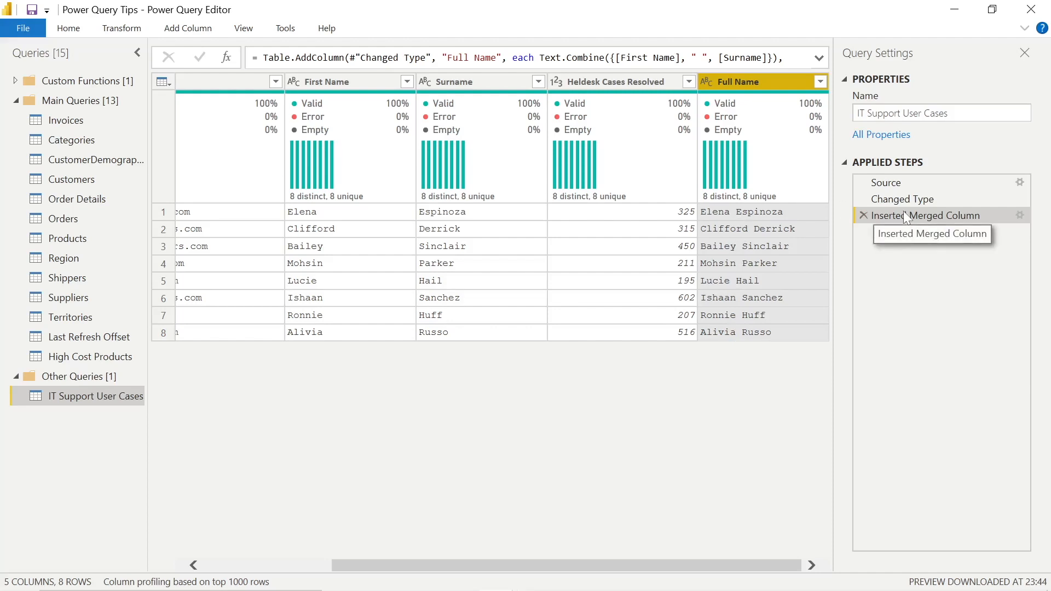
pyautogui.moveTo(245, 17)
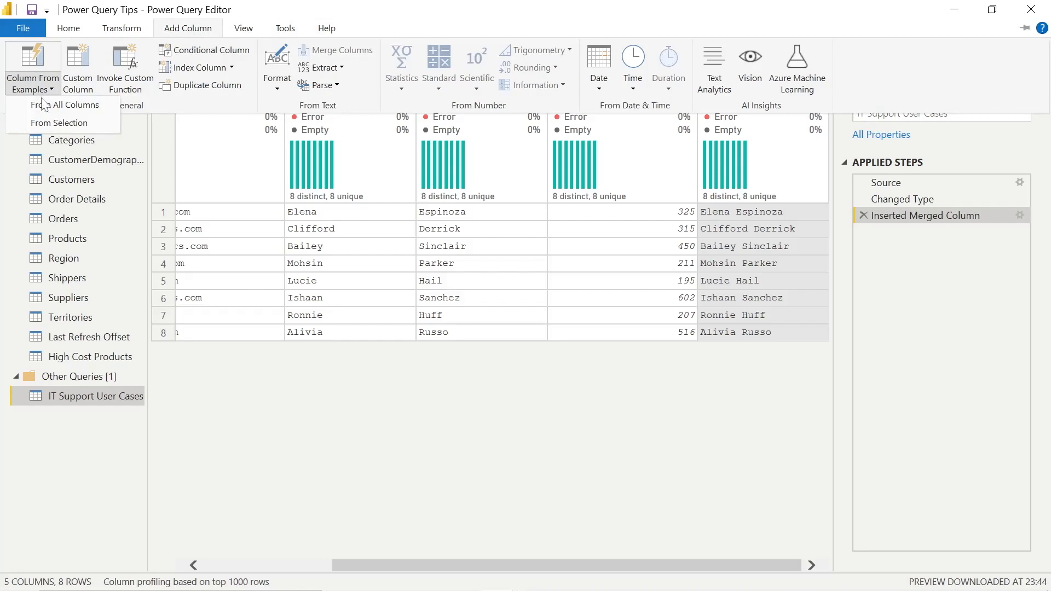
# Step: Create an 'IT Domain' column from all columns with Matador Traders and Matador Suppliers examples
pyautogui.click(71, 104)
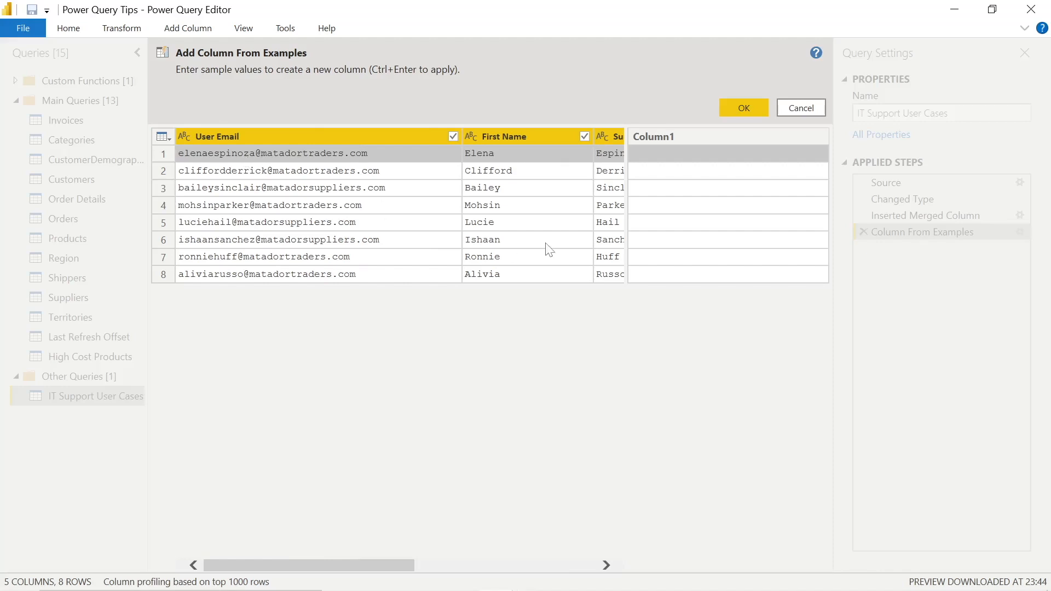
pyautogui.click(650, 137)
pyautogui.write('IT Domain')
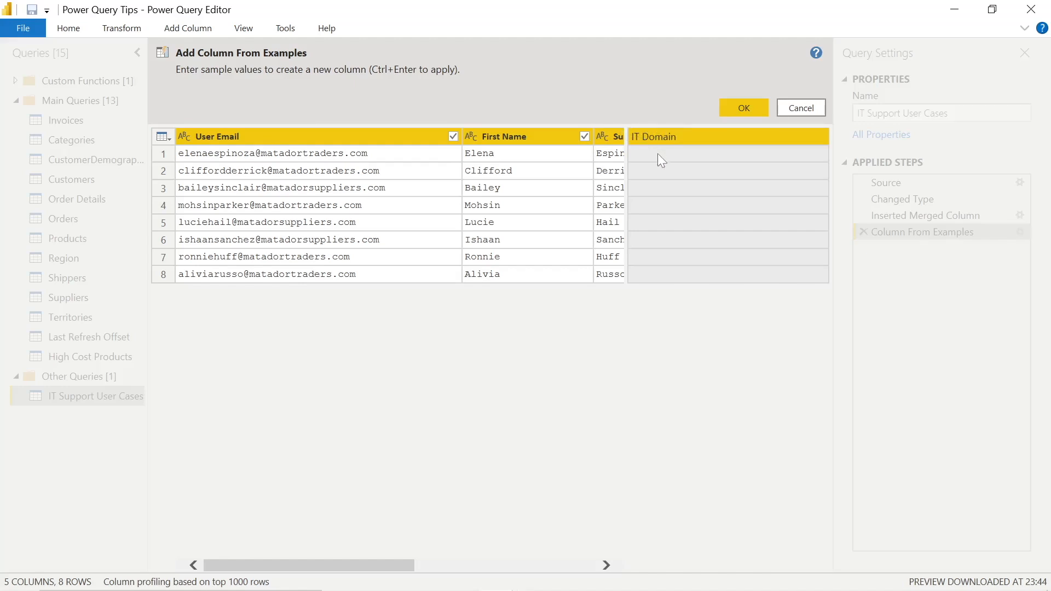
pyautogui.click(728, 153)
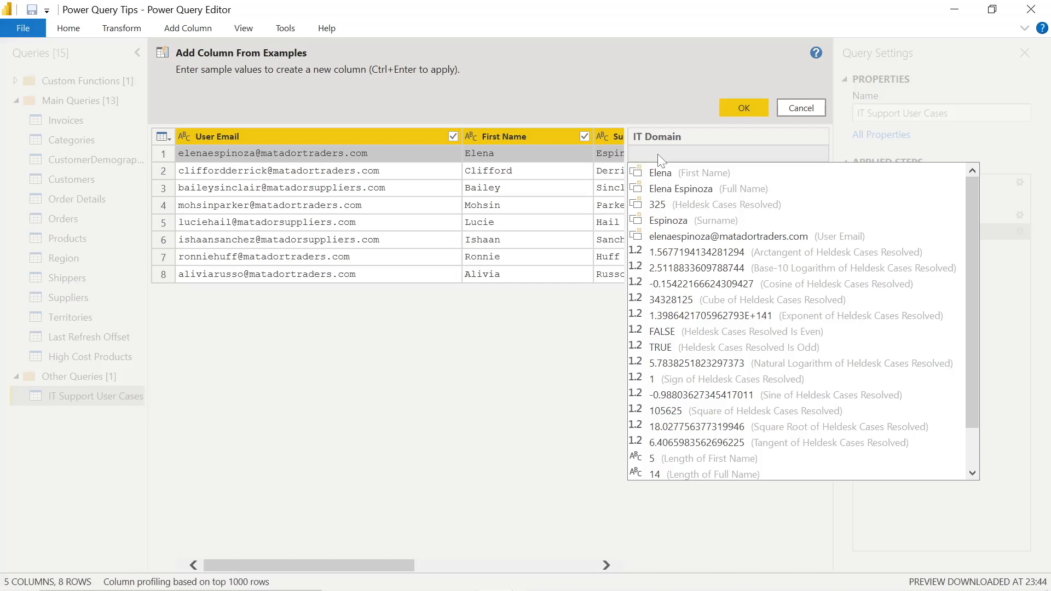
pyautogui.write('Matador Traders')
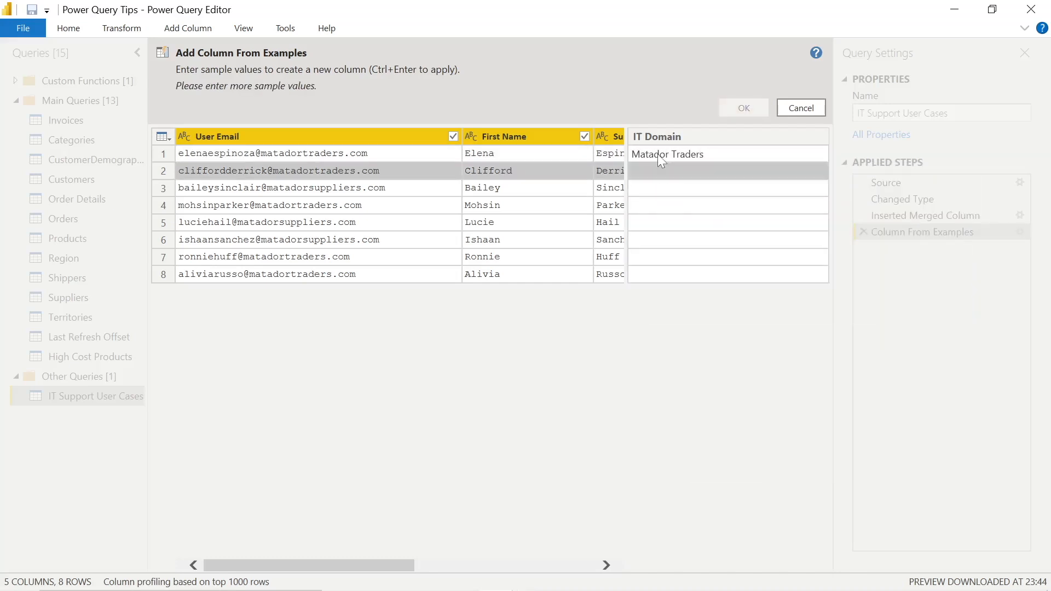
pyautogui.write('Matador Traders')
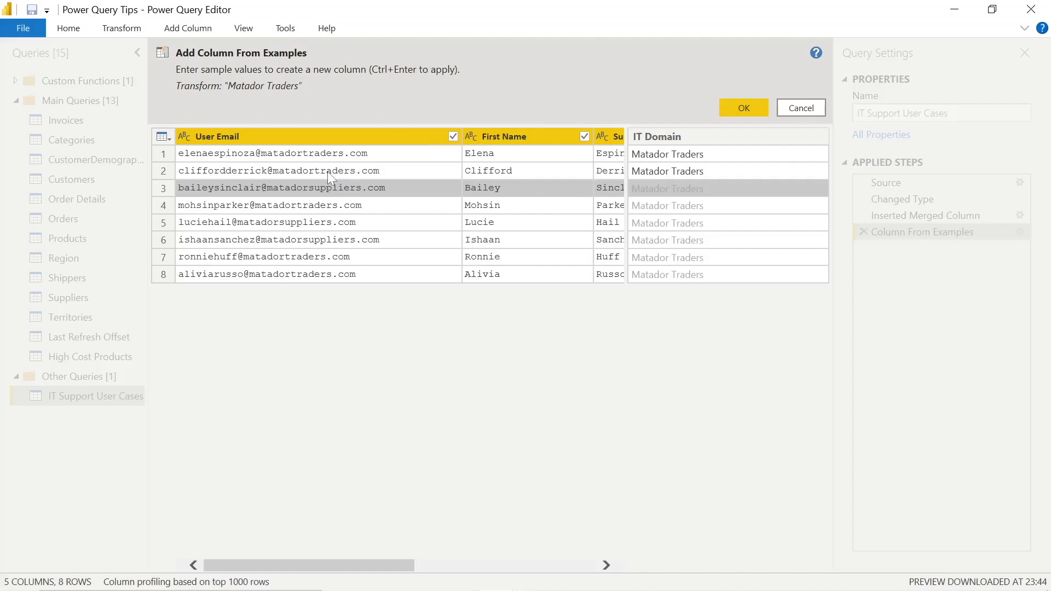
pyautogui.moveTo(662, 193)
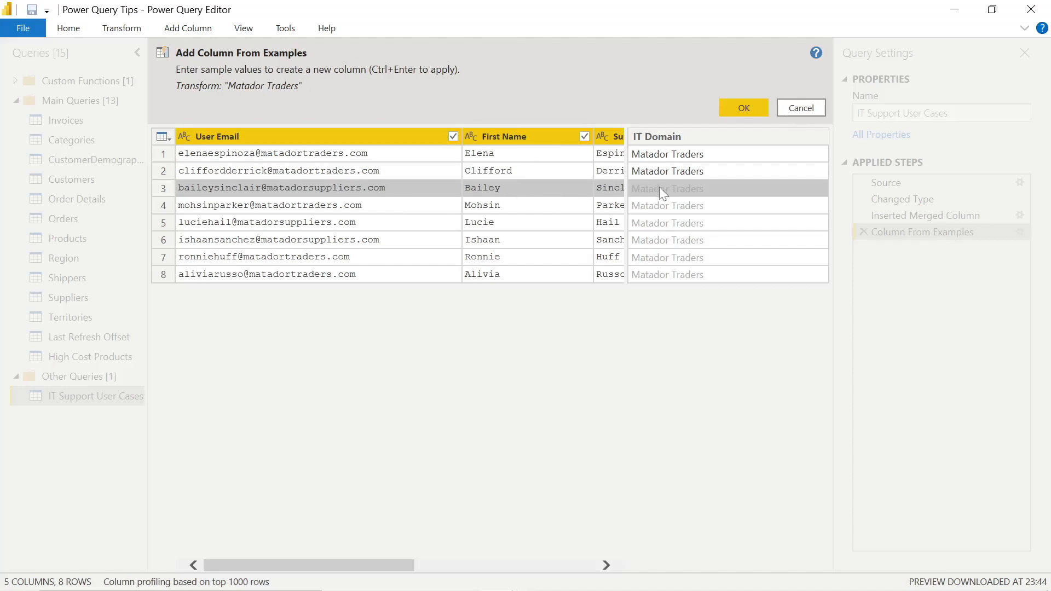
pyautogui.write('Matador Suppliers')
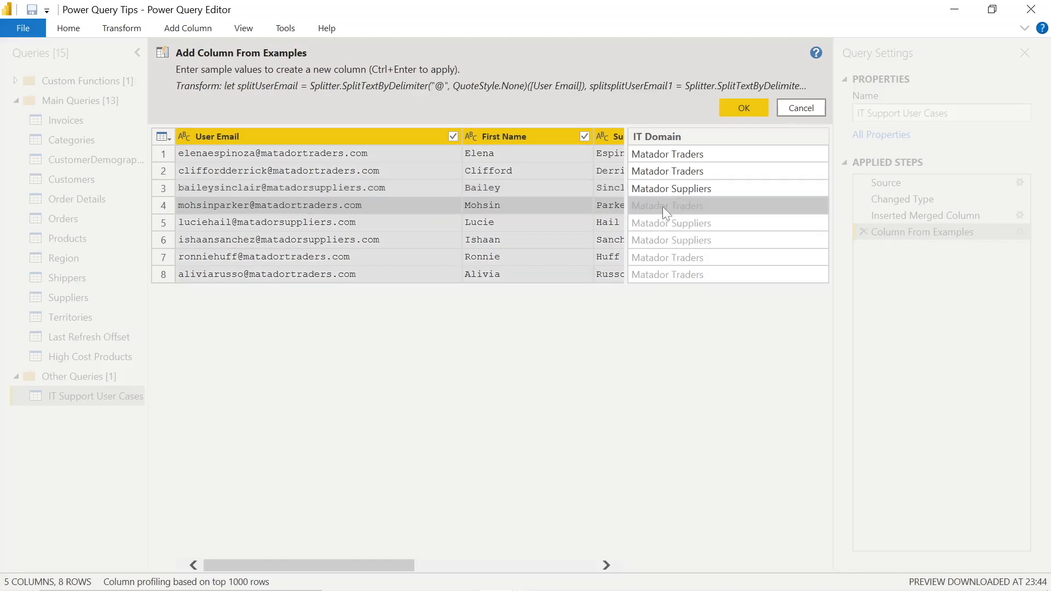
pyautogui.moveTo(663, 242)
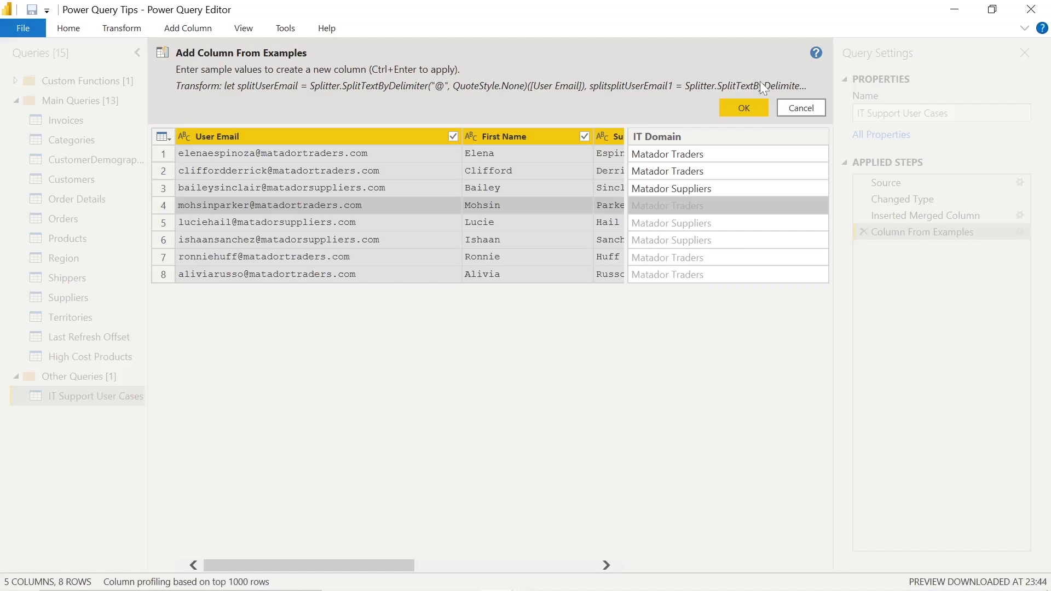
pyautogui.click(742, 107)
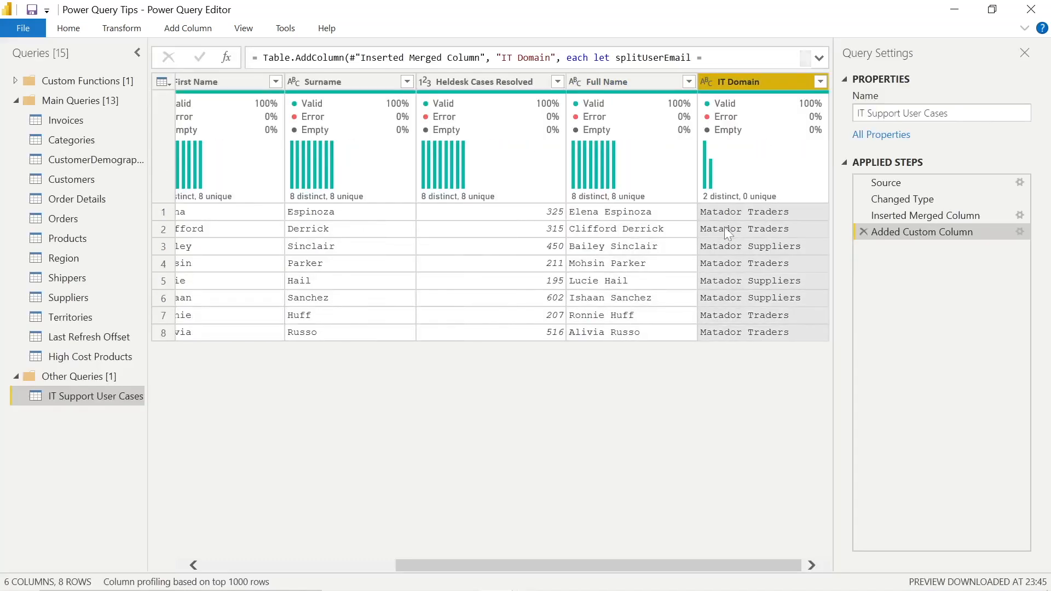
pyautogui.moveTo(746, 280)
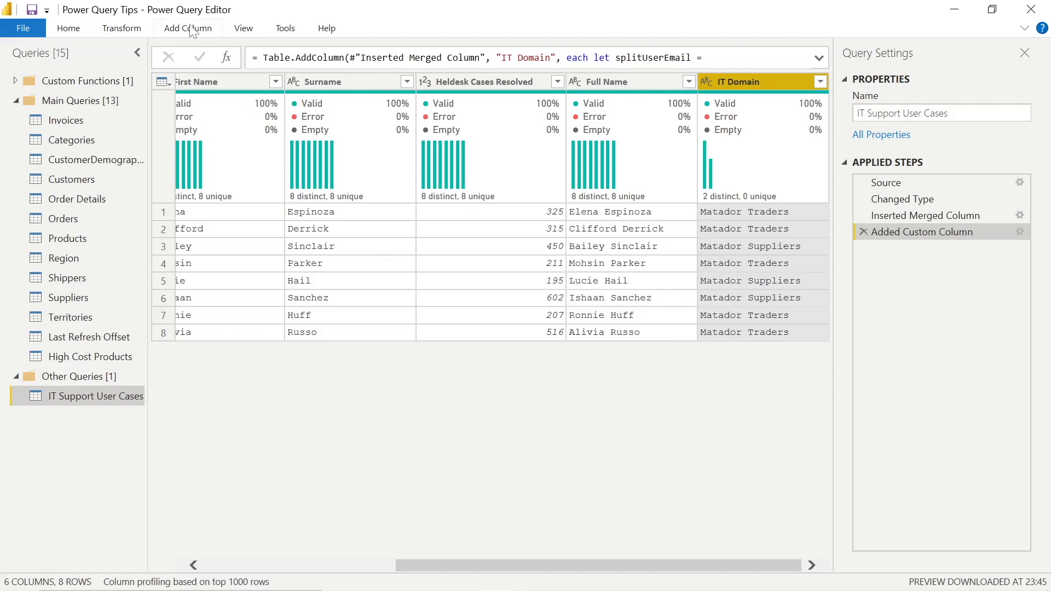
# Step: Add 'Cases Resolved by Domain Employee' from examples, entering 'Matador Traders, 325' in row one
pyautogui.click(187, 28)
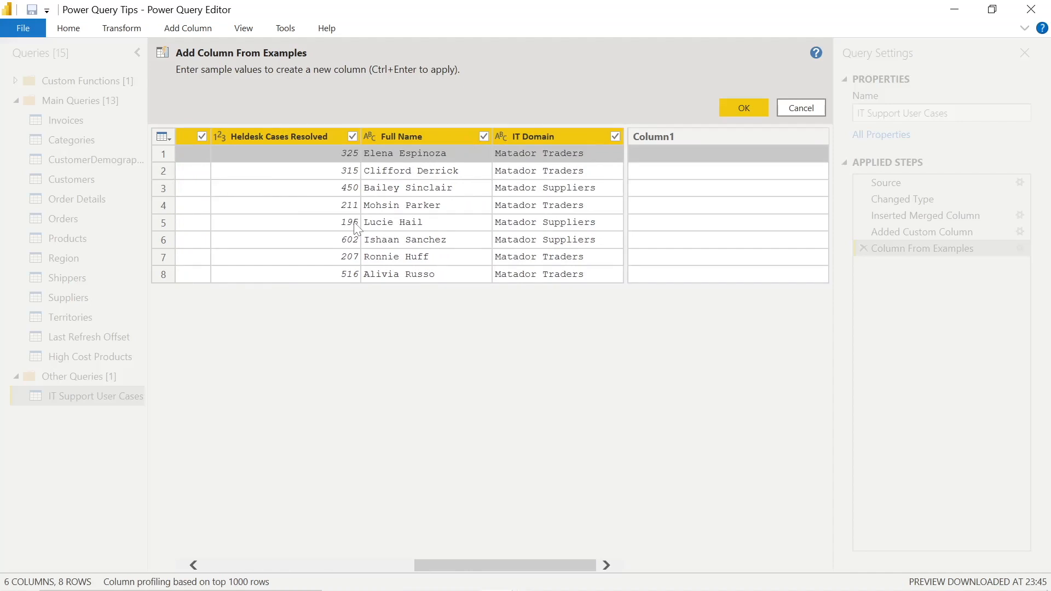
pyautogui.click(684, 136)
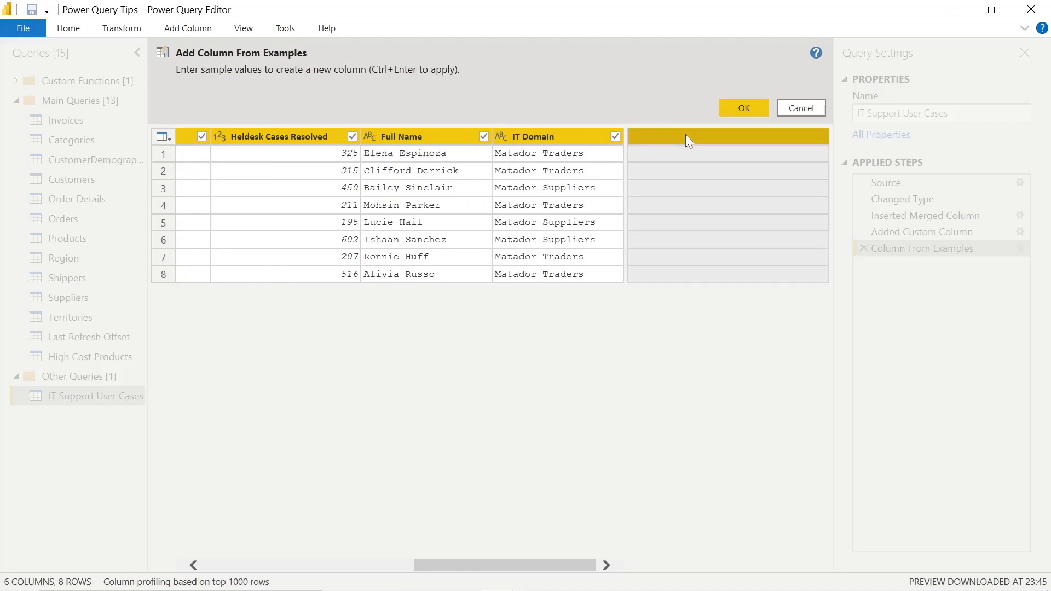
pyautogui.write('Cases Re')
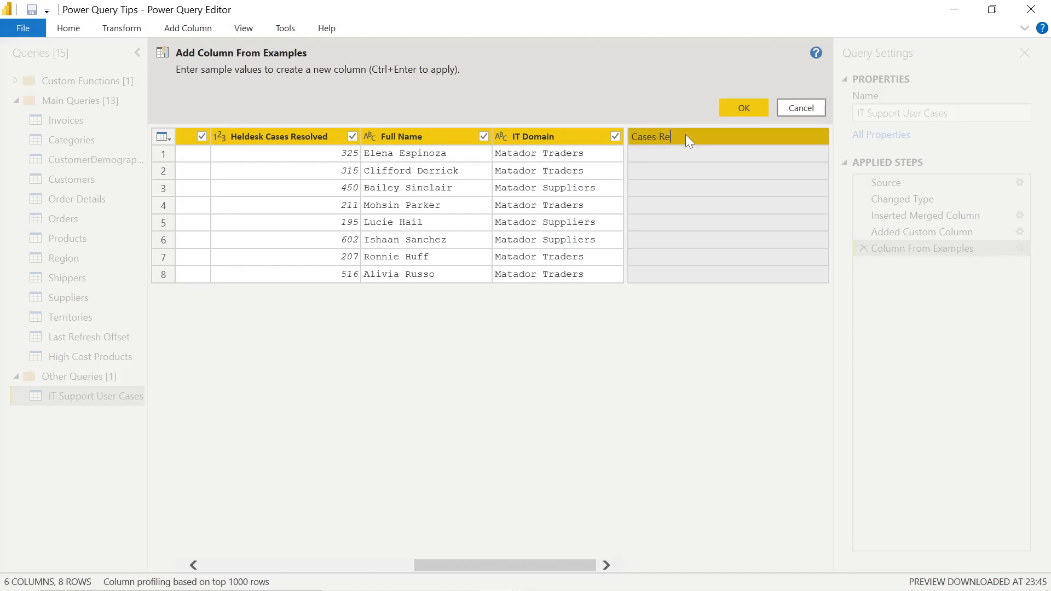
pyautogui.write('solved by Domain')
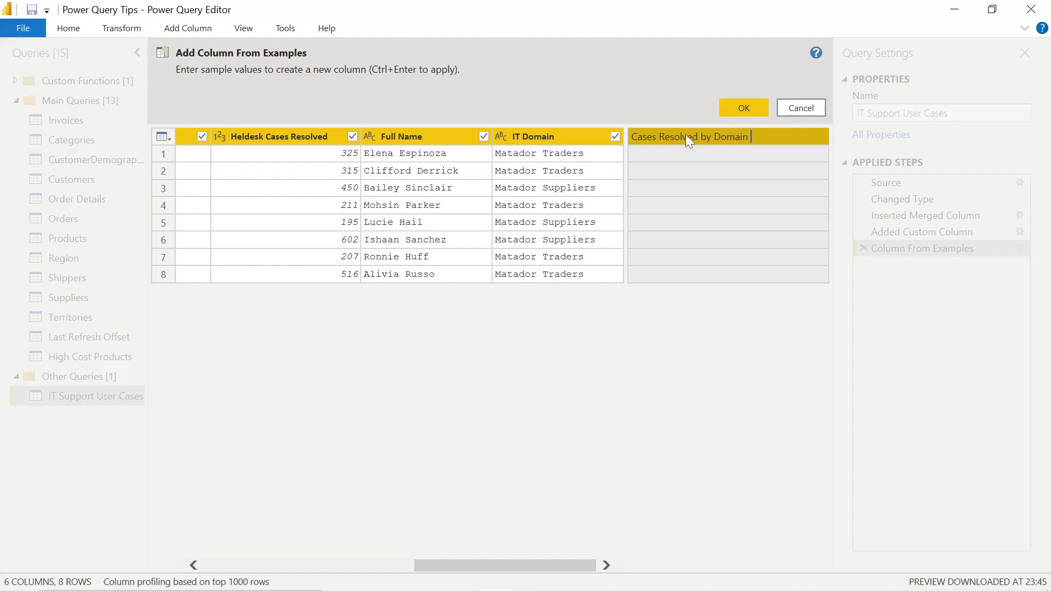
pyautogui.write('Employee')
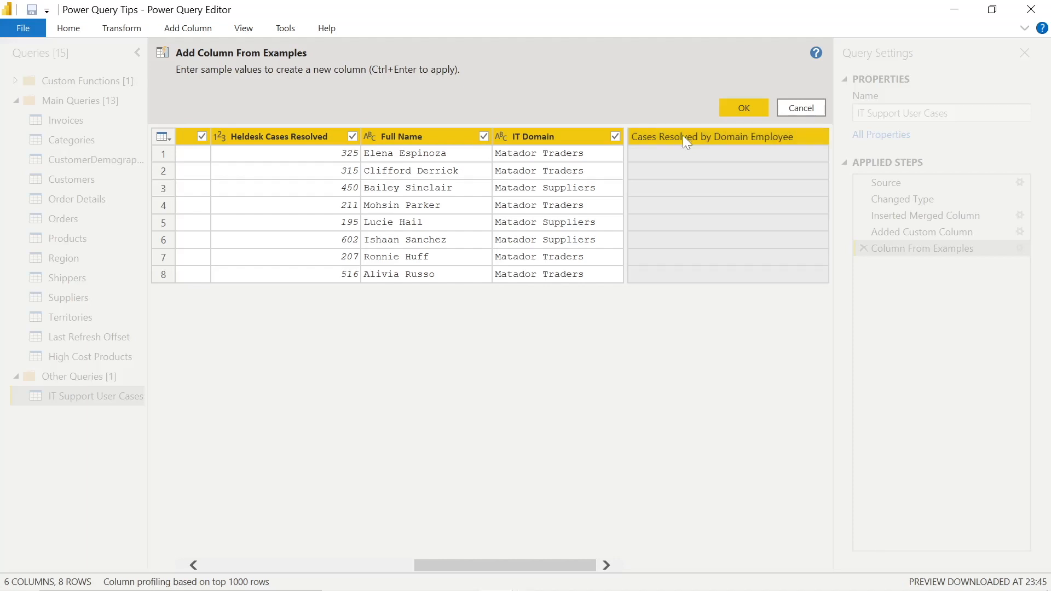
pyautogui.click(728, 136)
pyautogui.write('Matador Traders,')
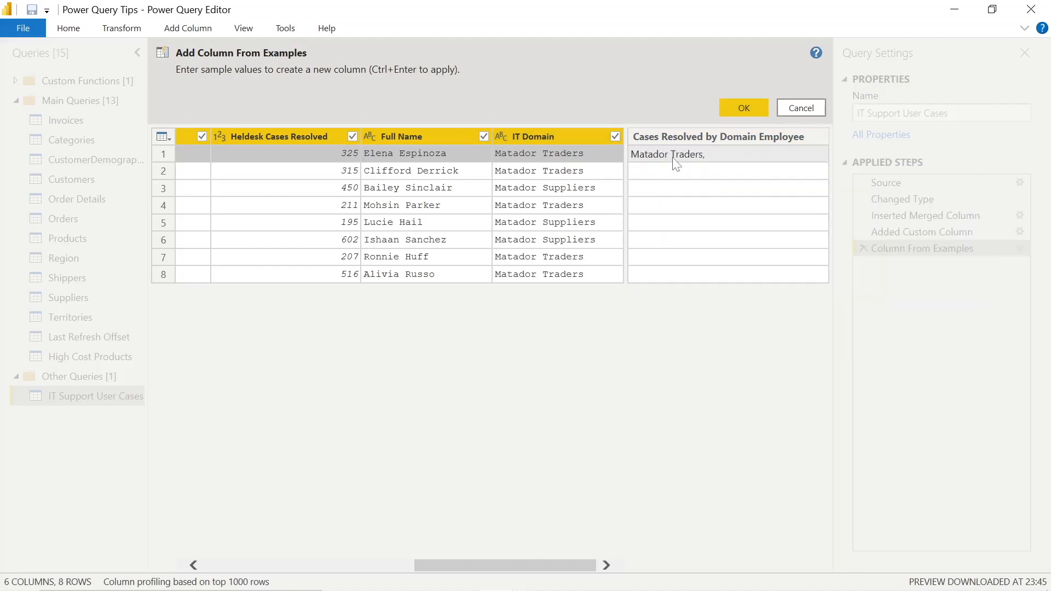
pyautogui.write('325')
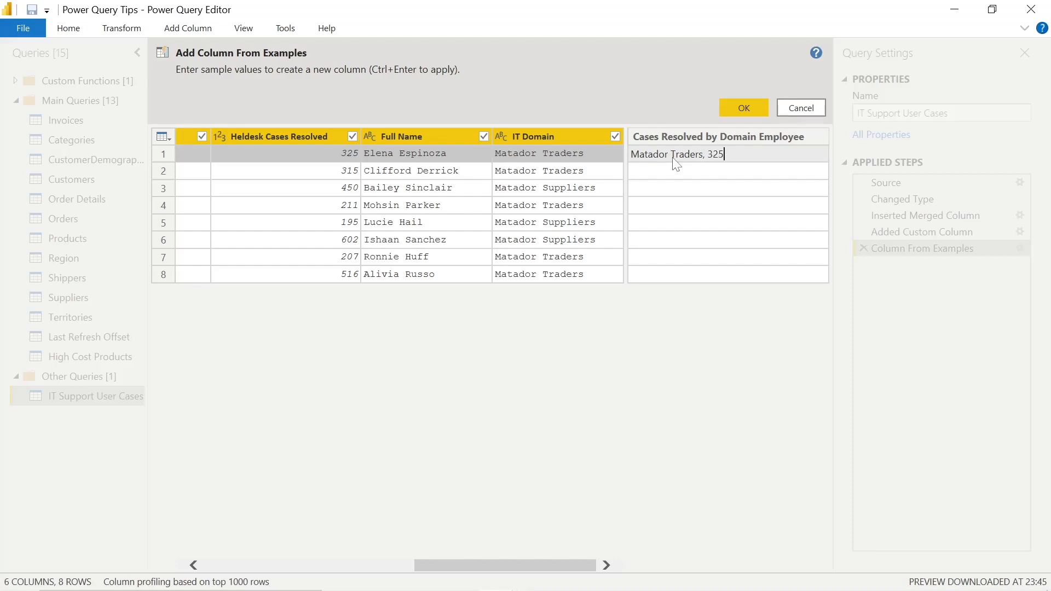
pyautogui.press('Enter')
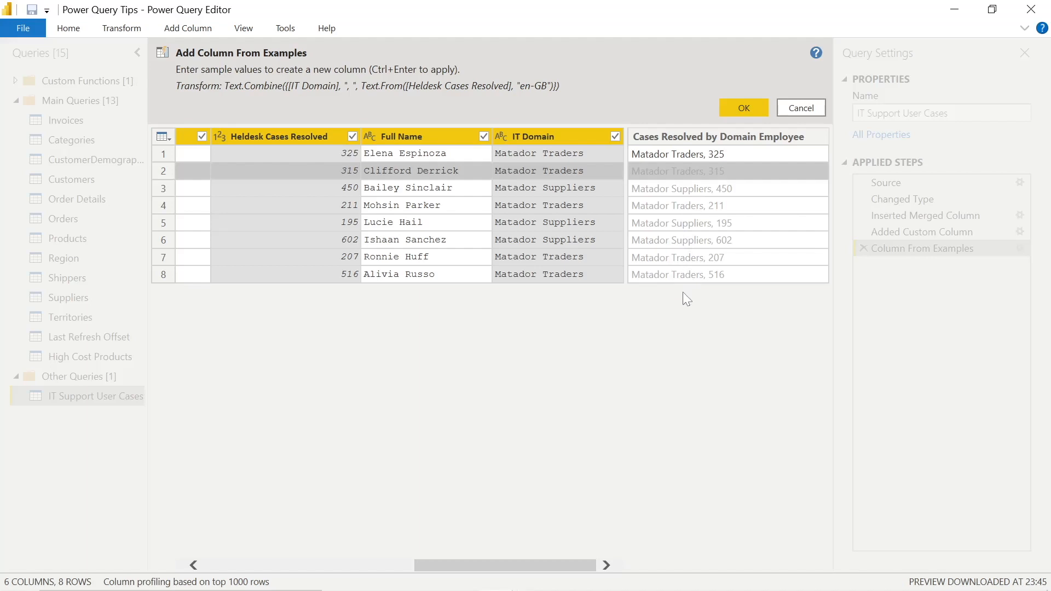
pyautogui.click(742, 107)
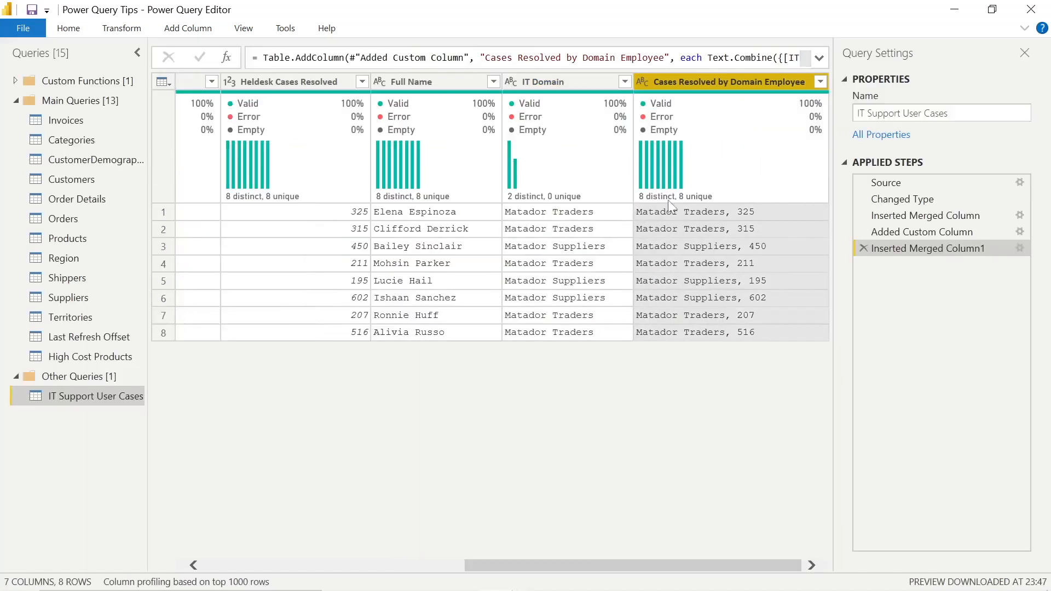